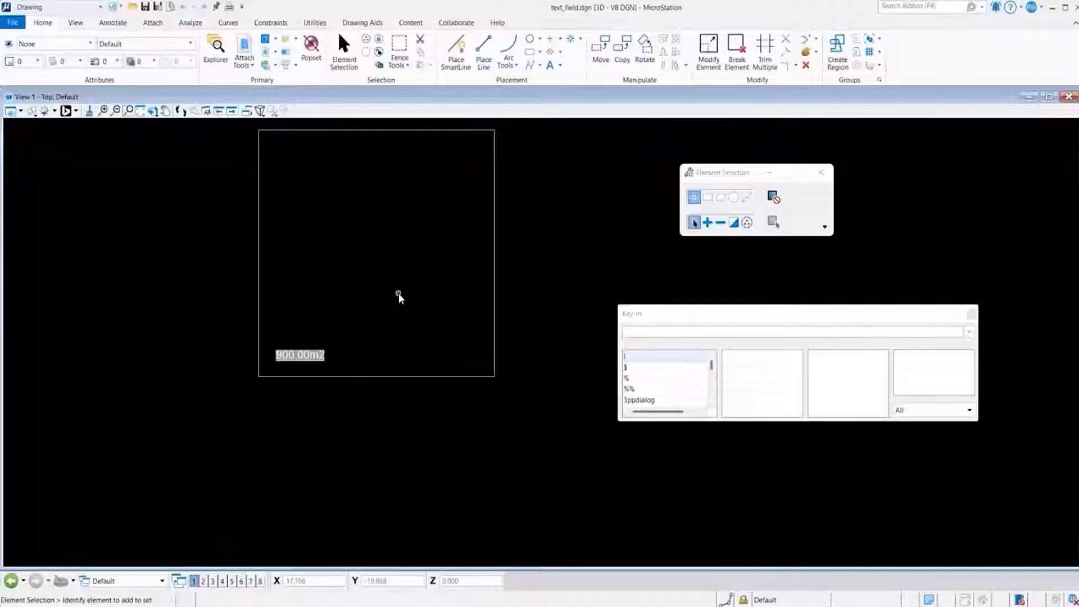
mouse_move(376, 317)
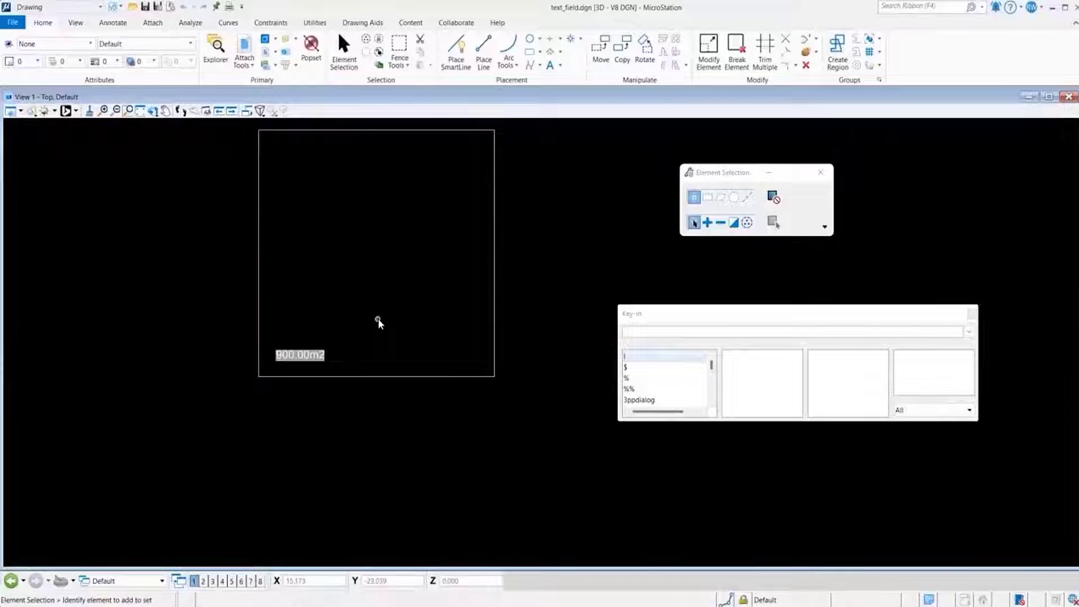
mouse_move(427, 303)
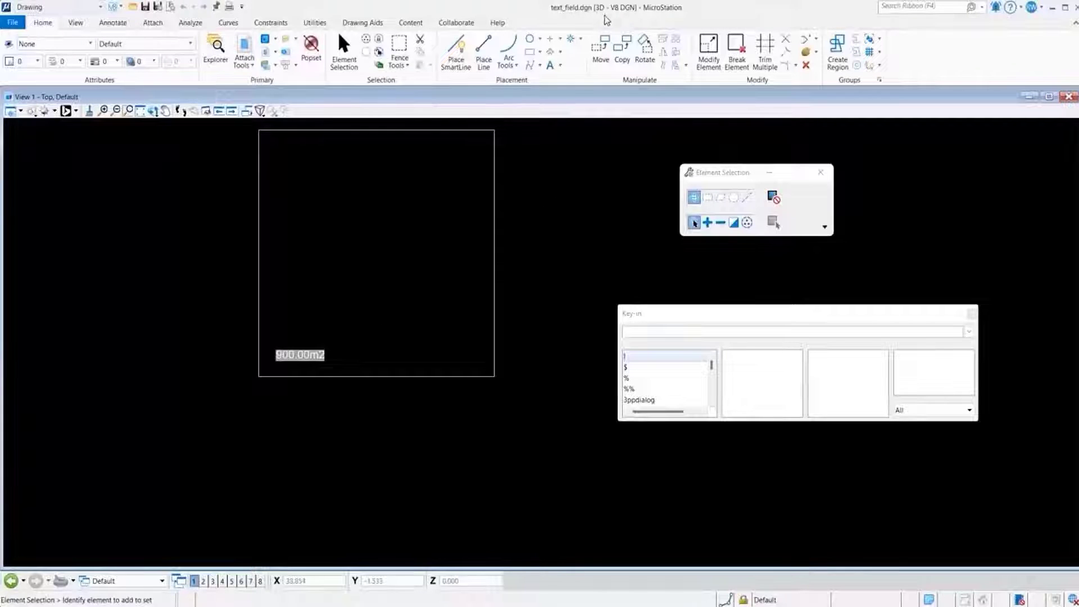
Select the square shape and stretch it by dragging its corner
left_click(372, 375)
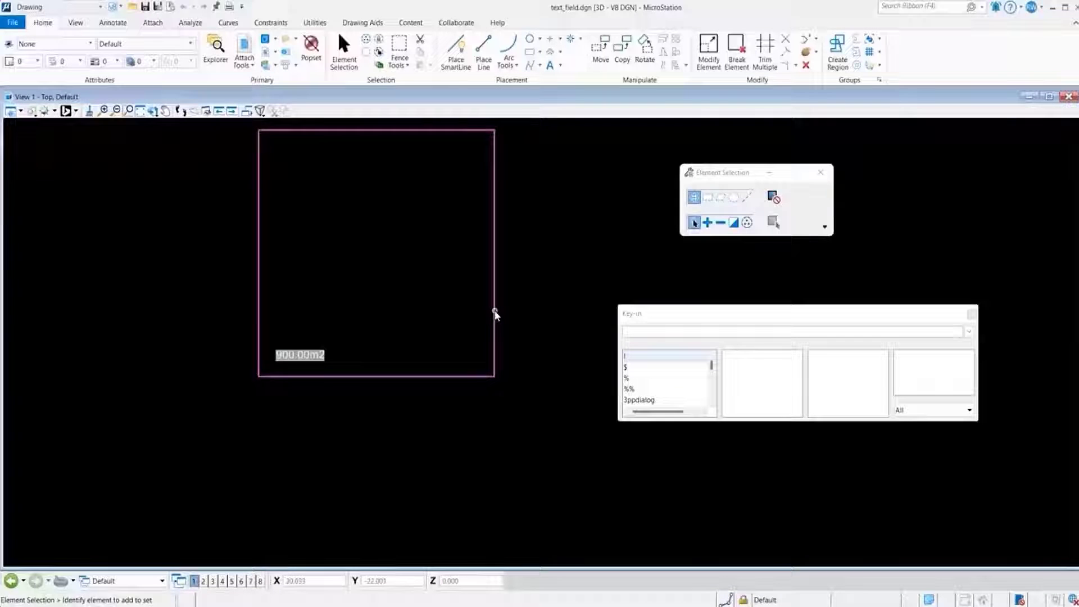
left_click(487, 382)
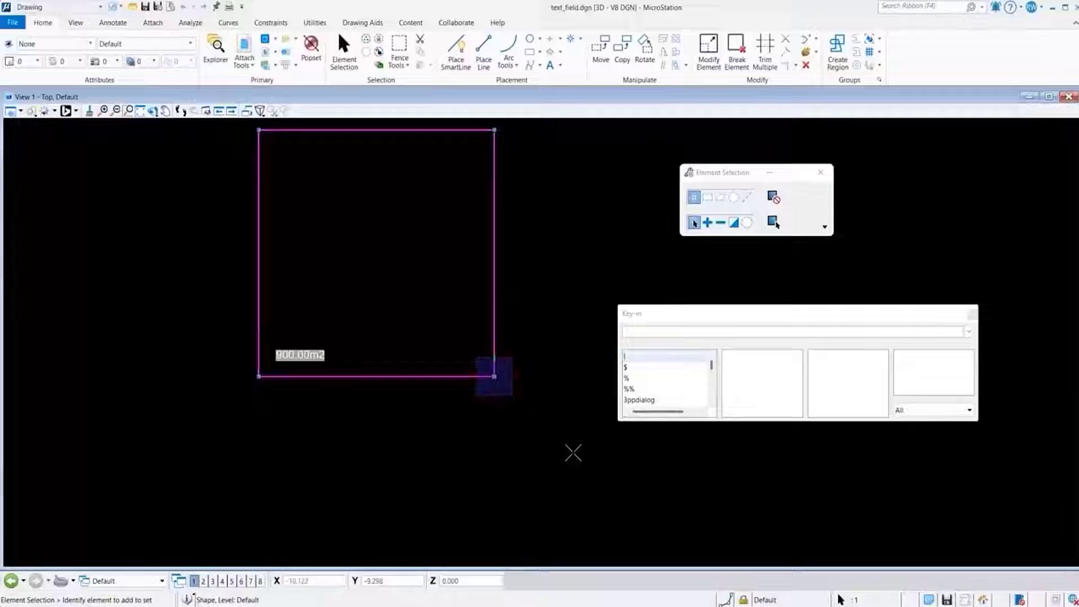
left_click_drag(494, 376, 575, 452)
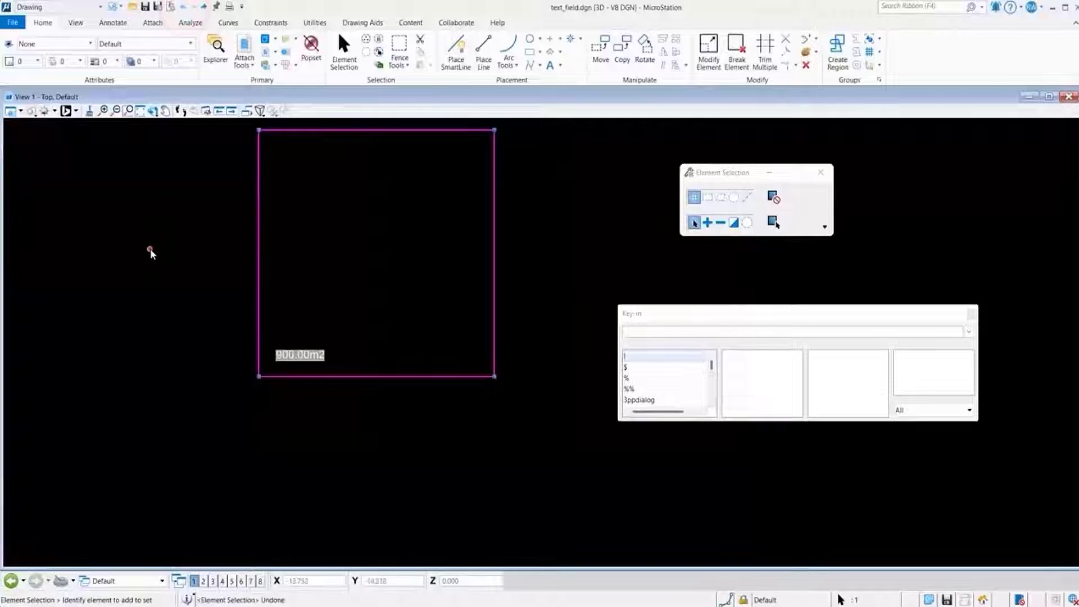
Load the DWG version text_field.dwg from the File backstage
left_click(13, 23)
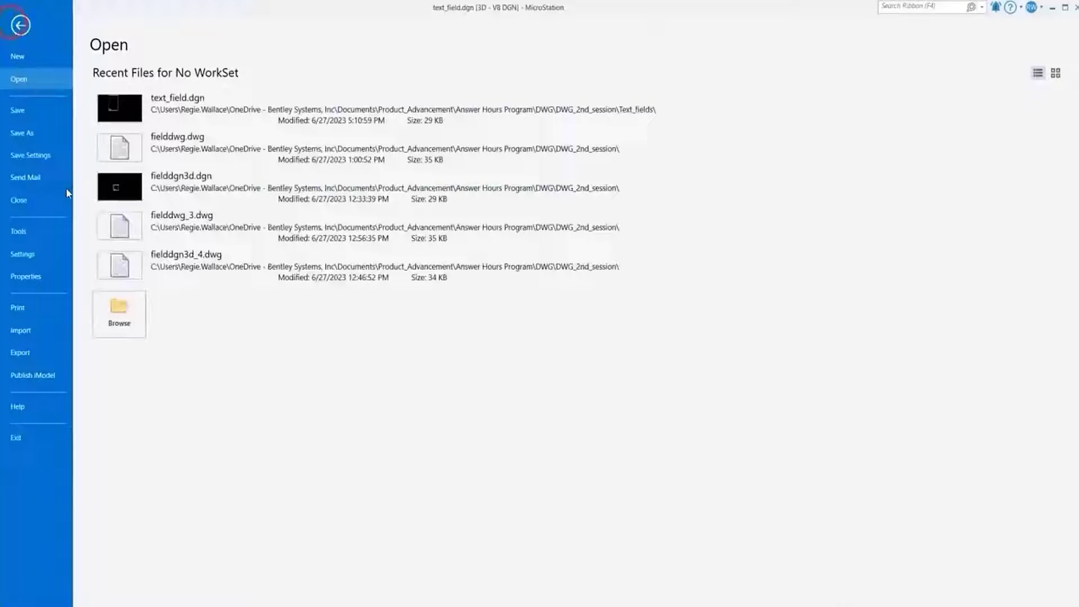
left_click(23, 132)
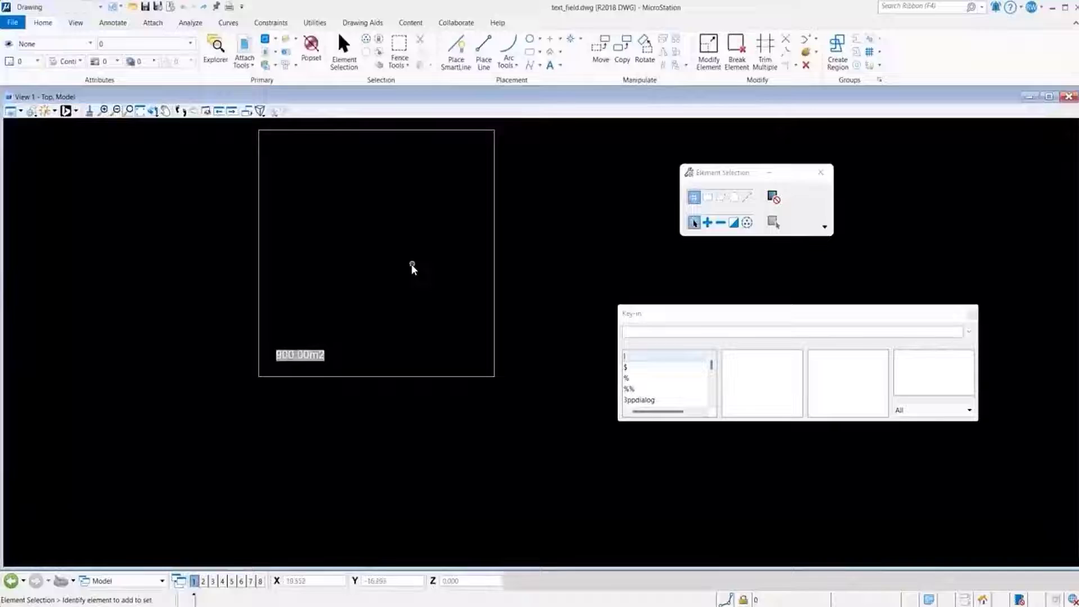
mouse_move(495, 242)
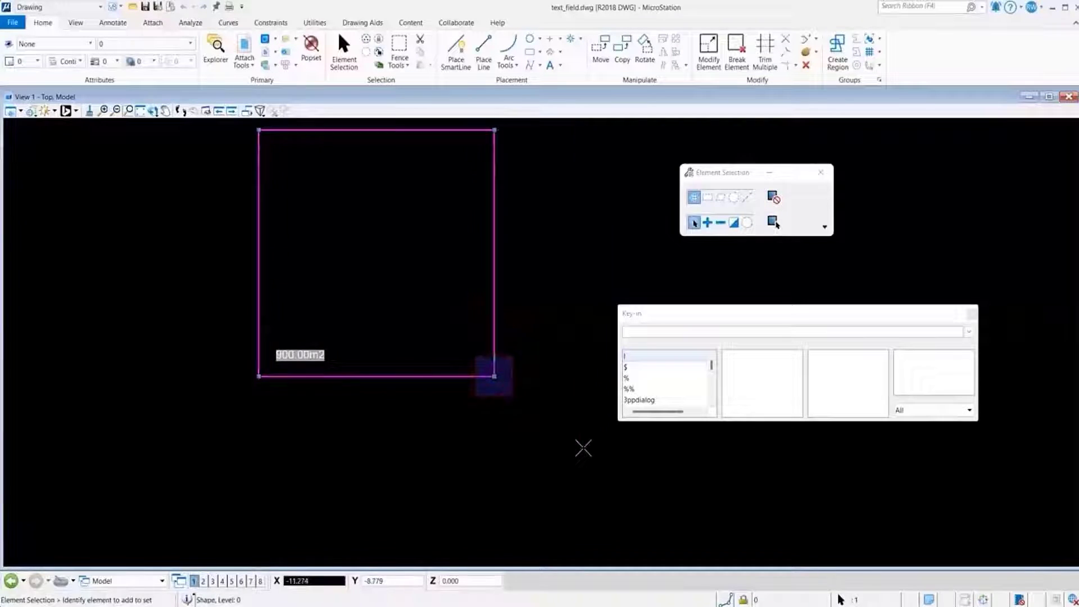
Stretch the square's corner so the area label reads 1,600.57m2, then undo the change
left_click_drag(493, 375, 581, 449)
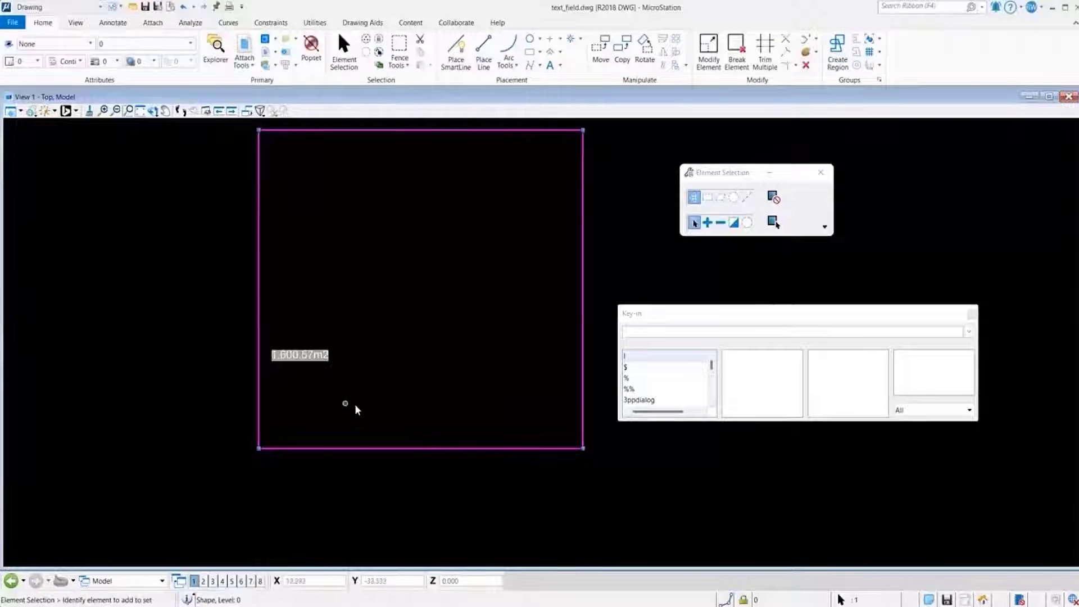
mouse_move(325, 166)
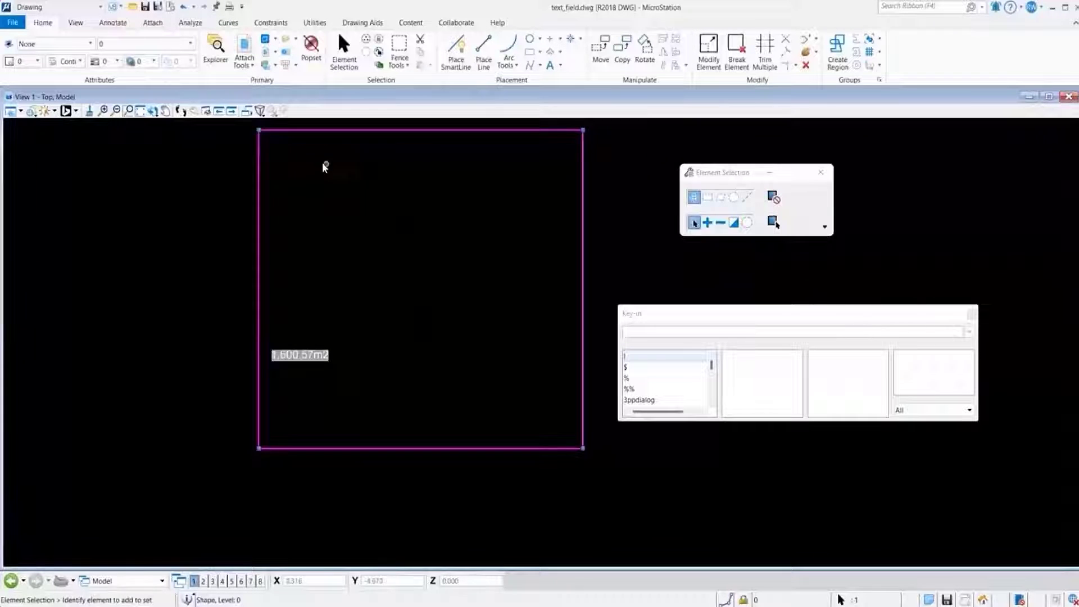
mouse_move(396, 218)
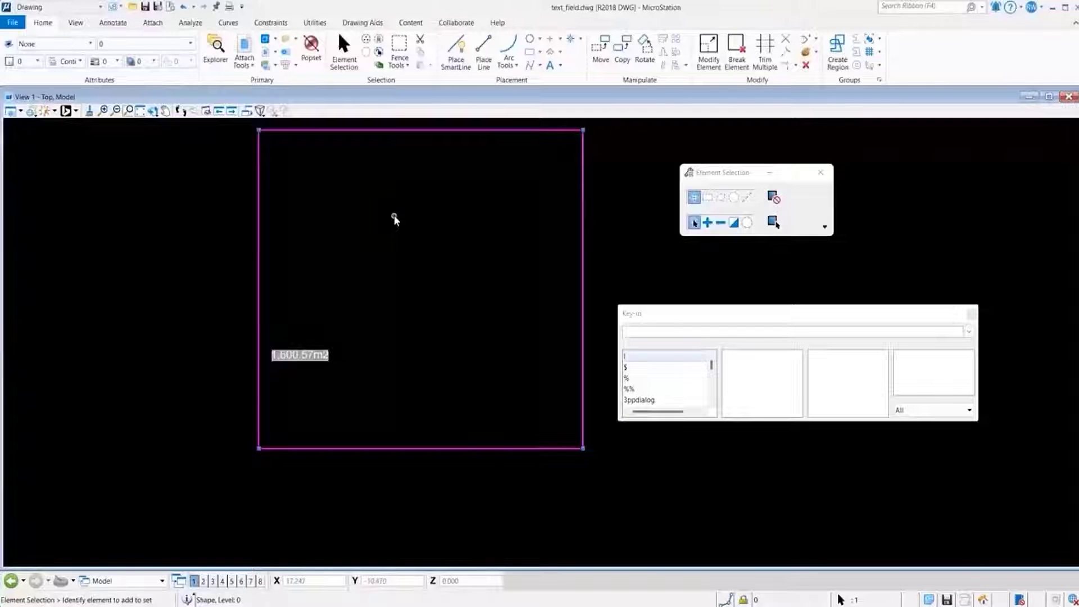
mouse_move(179, 7)
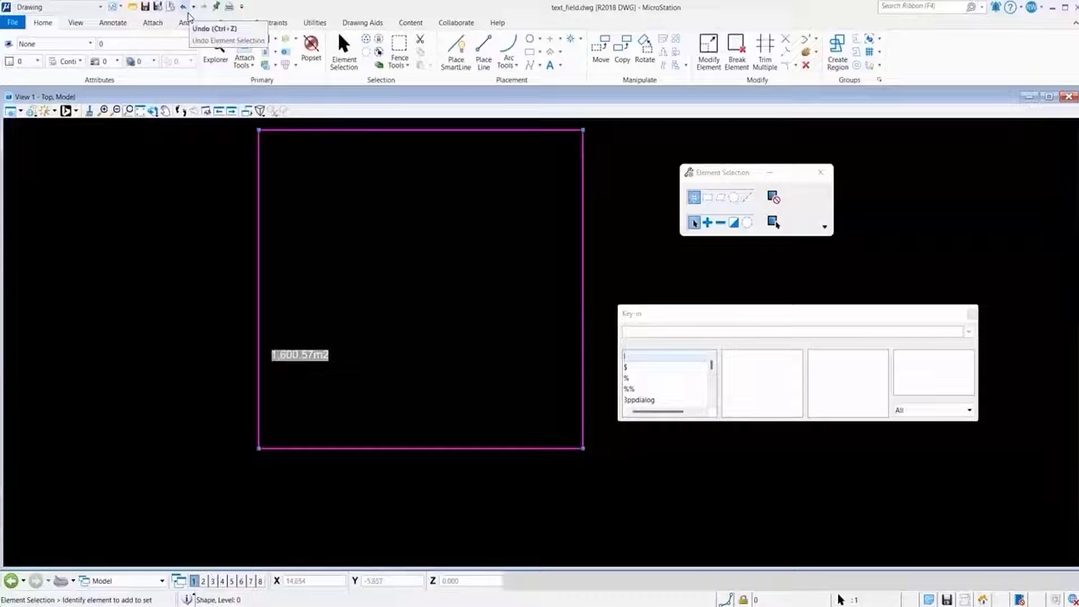
left_click(185, 5)
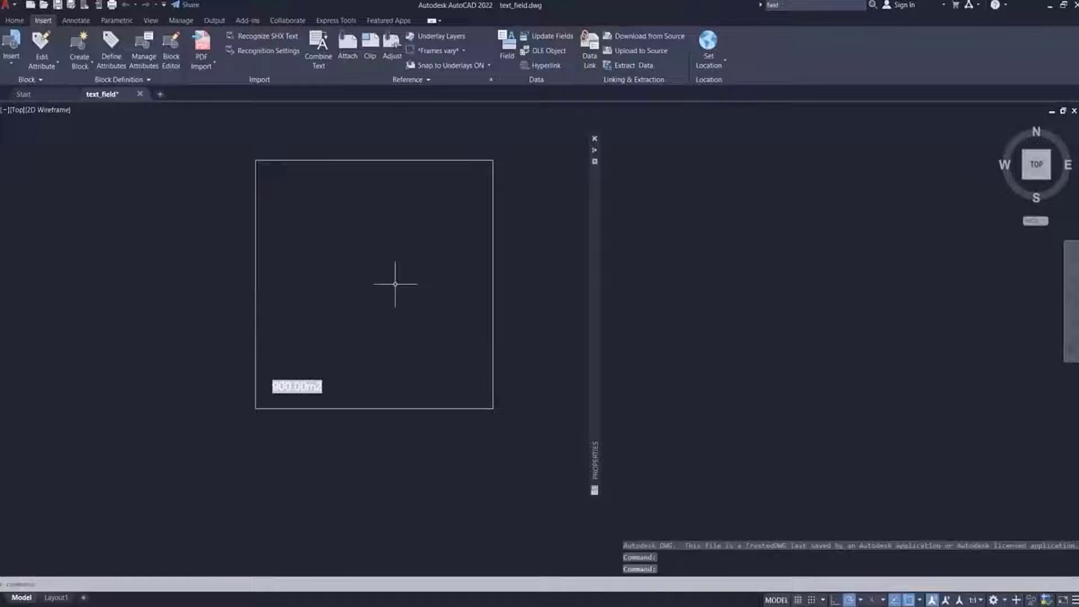
mouse_move(347, 395)
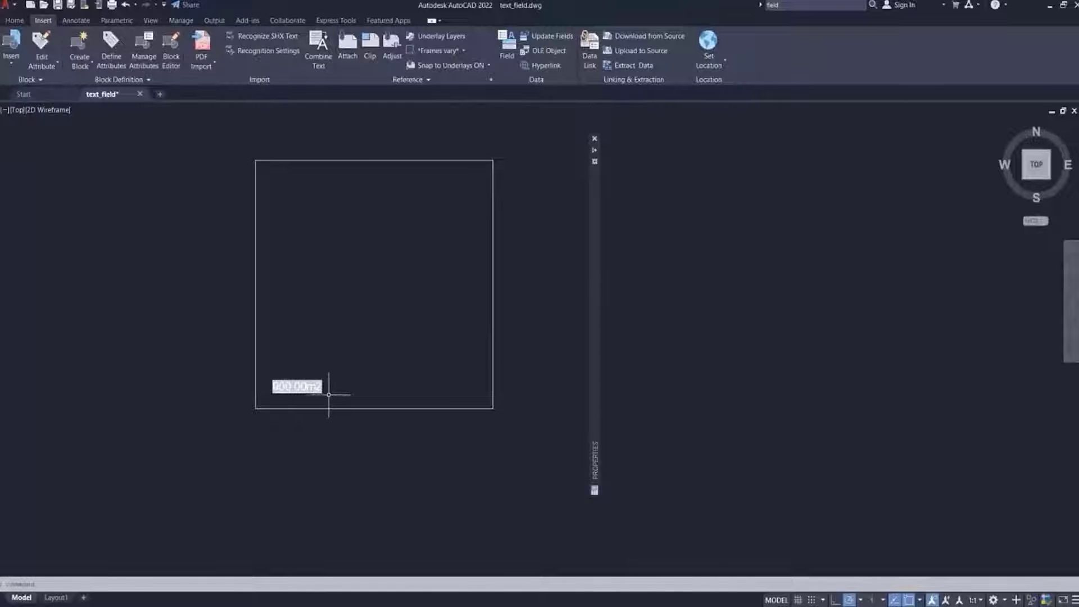
mouse_move(483, 293)
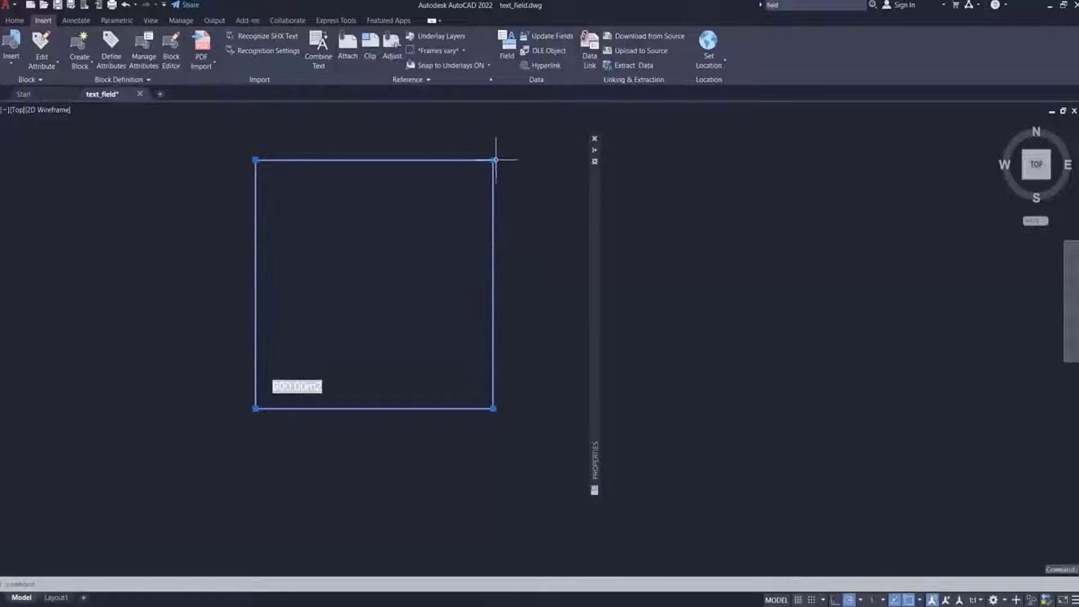
Move the top-right grip to make a right triangle and refresh fields via Update Fields
left_click(494, 162)
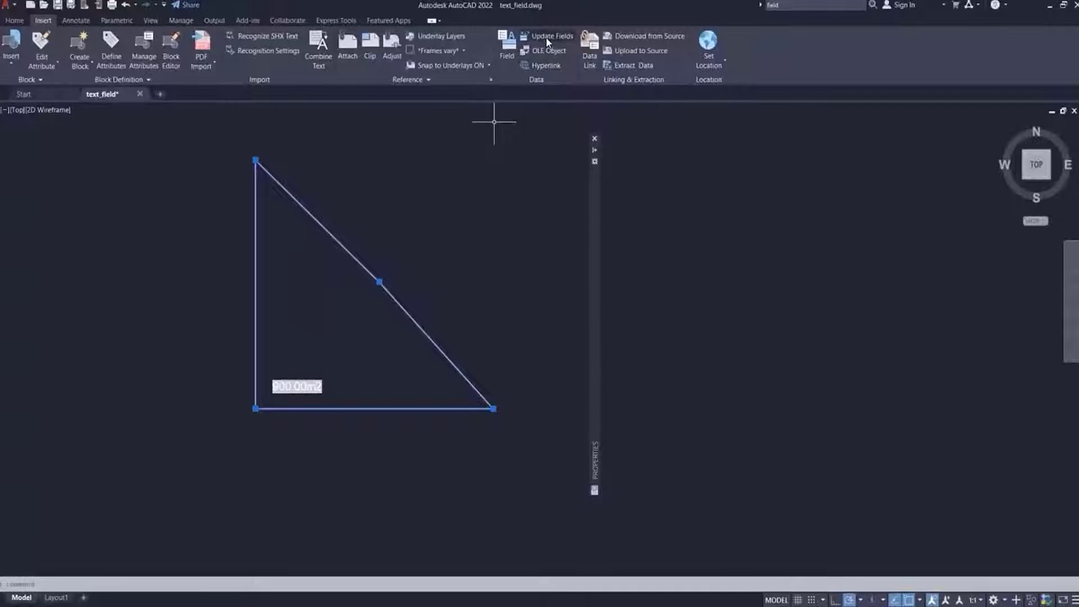
left_click(552, 36)
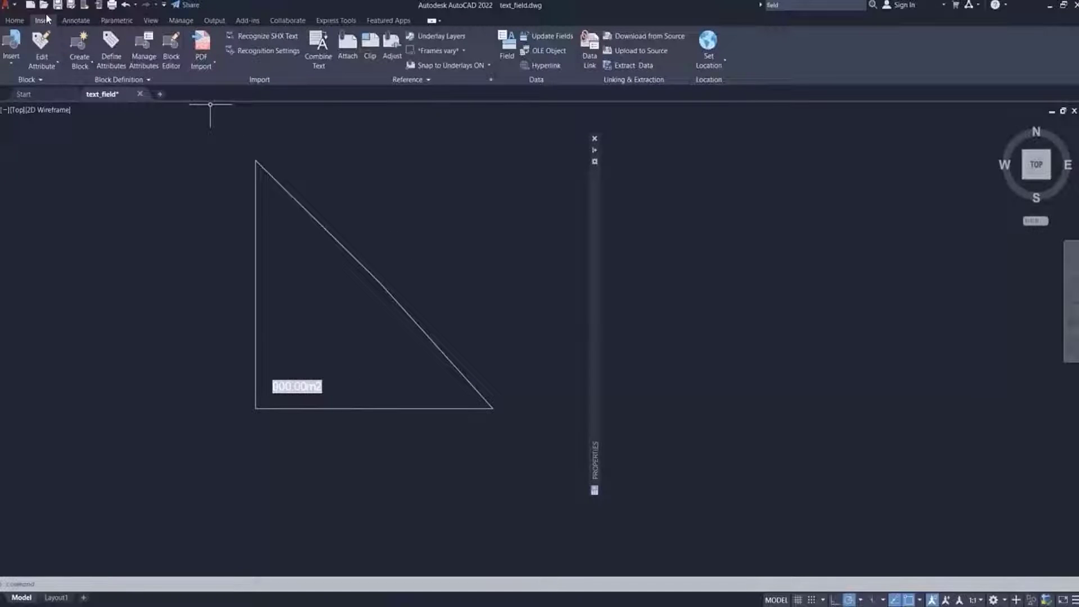
Close the drawing from the Application menu, discarding the triangle change
left_click(9, 5)
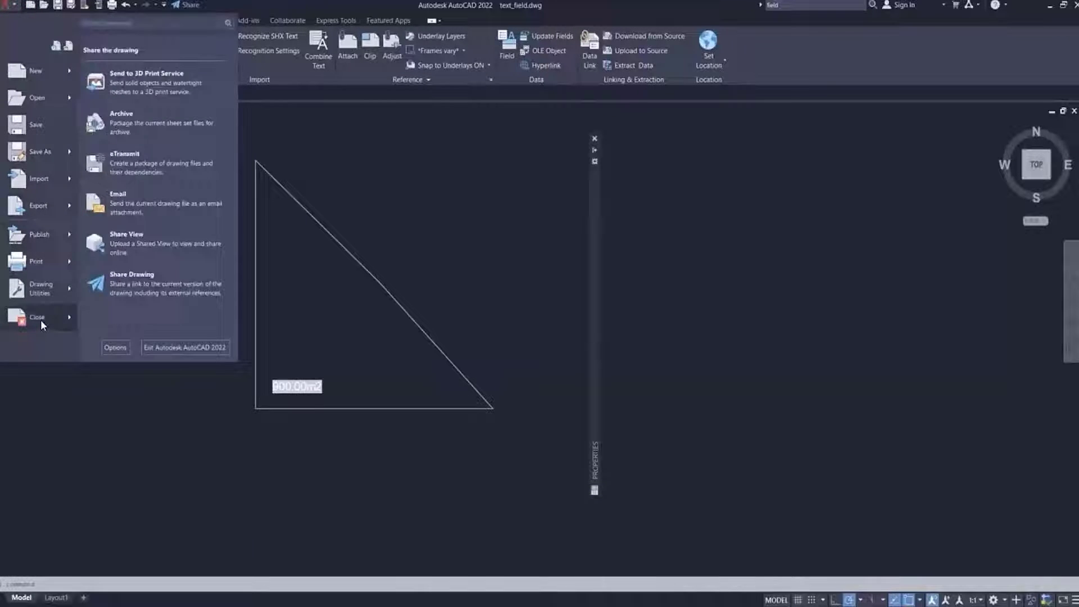
left_click(37, 317)
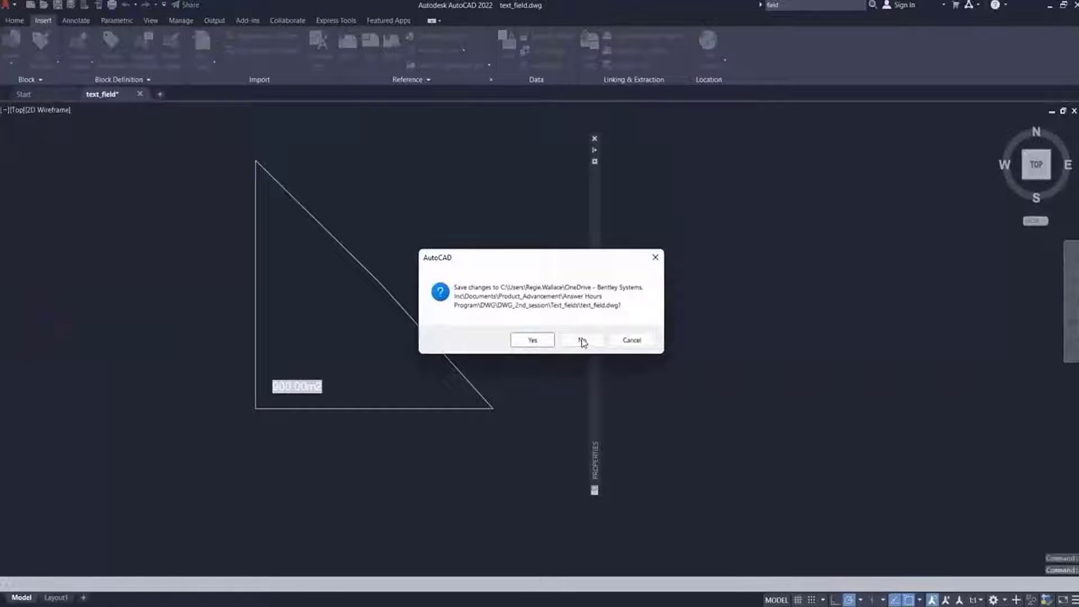
left_click(582, 339)
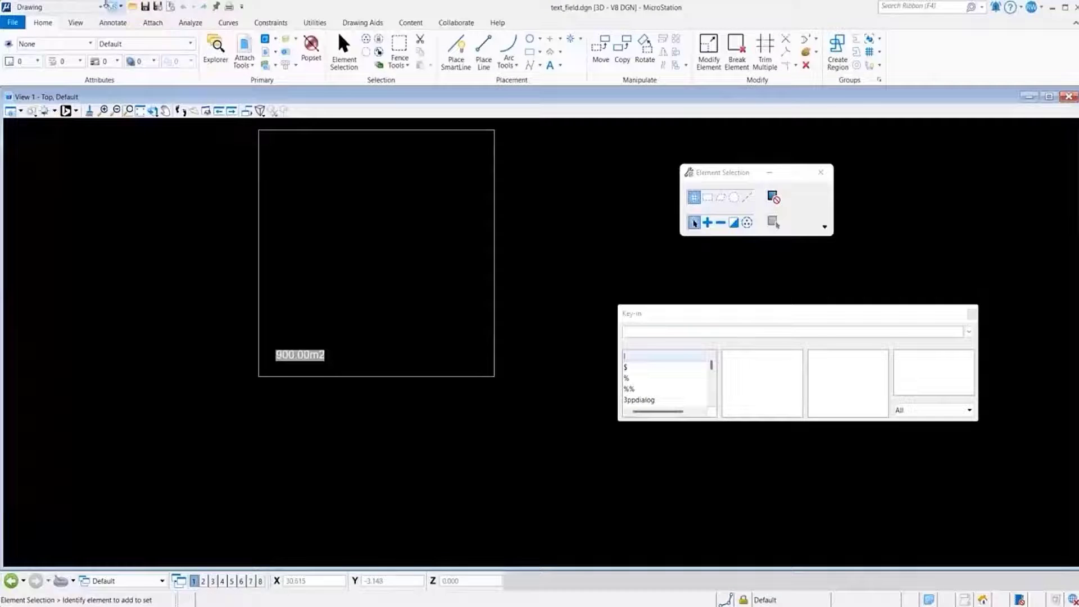
Save As with the type set to Autodesk DWG Files for text_field_2.dwg
left_click(13, 23)
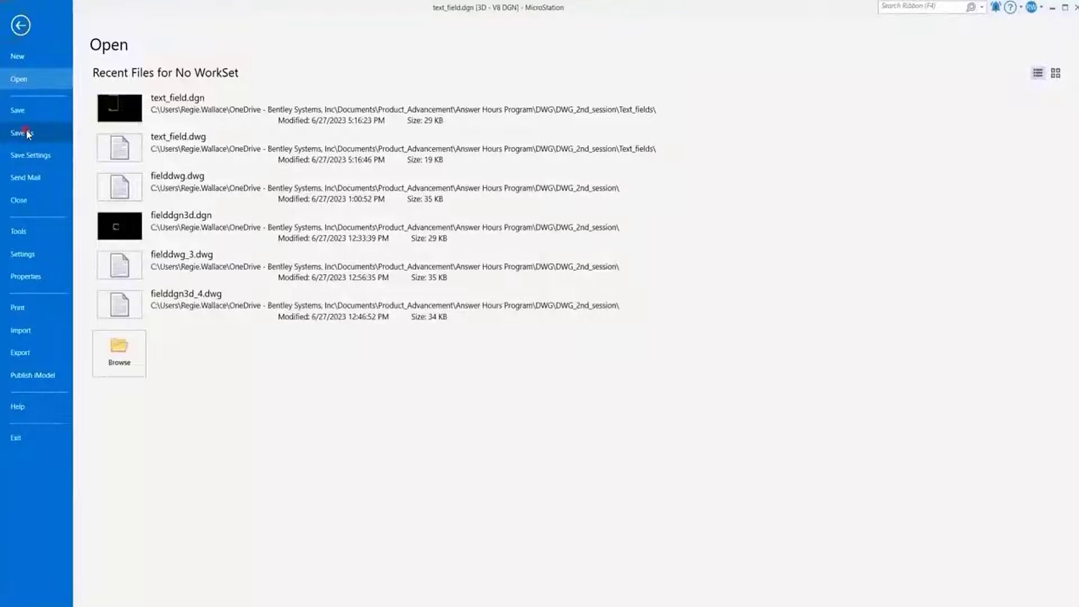
left_click(25, 132)
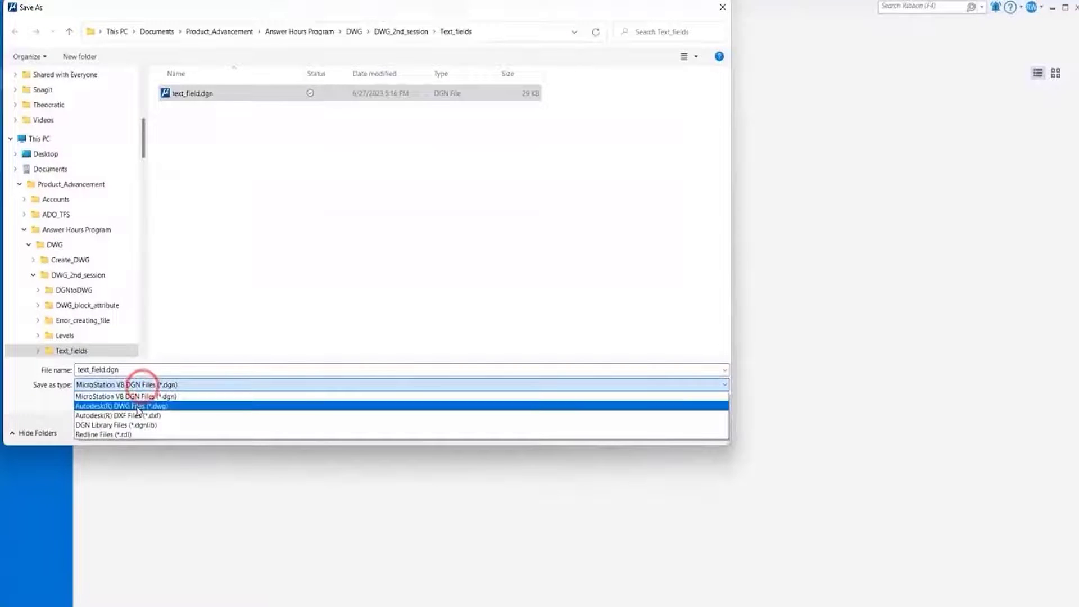
left_click(118, 405)
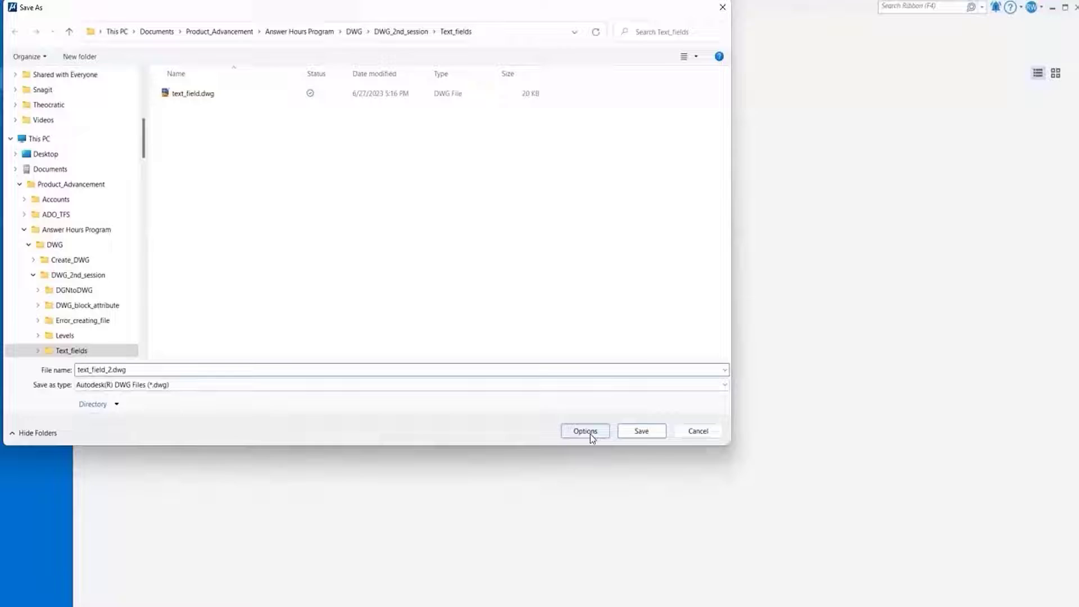
In DWG options, map 3 or 4 Sided Polygons under 3D Unfilled Elements to Polyline
left_click(585, 430)
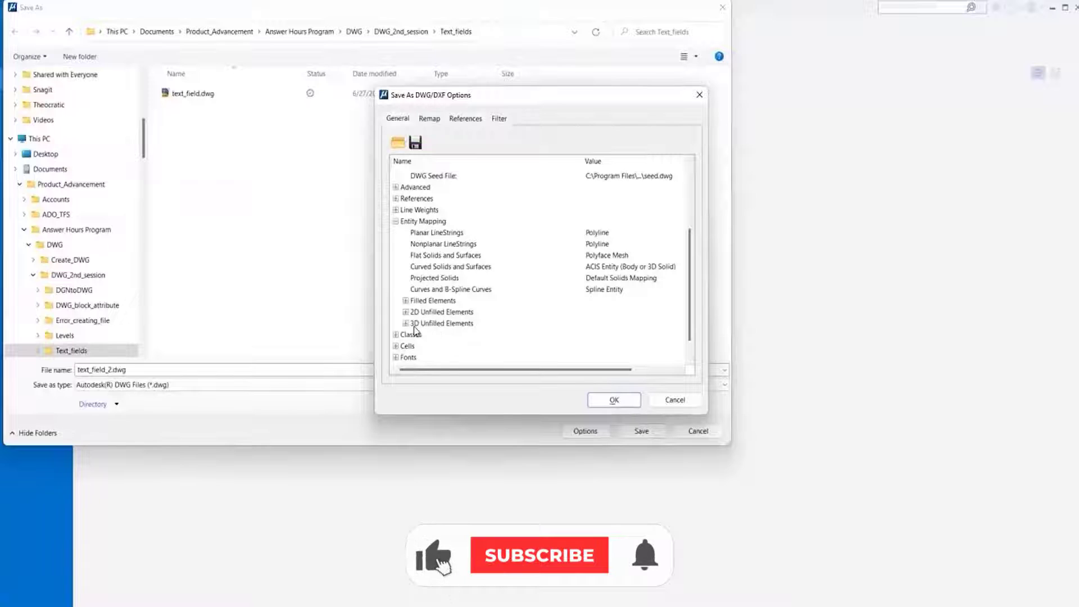
left_click(534, 555)
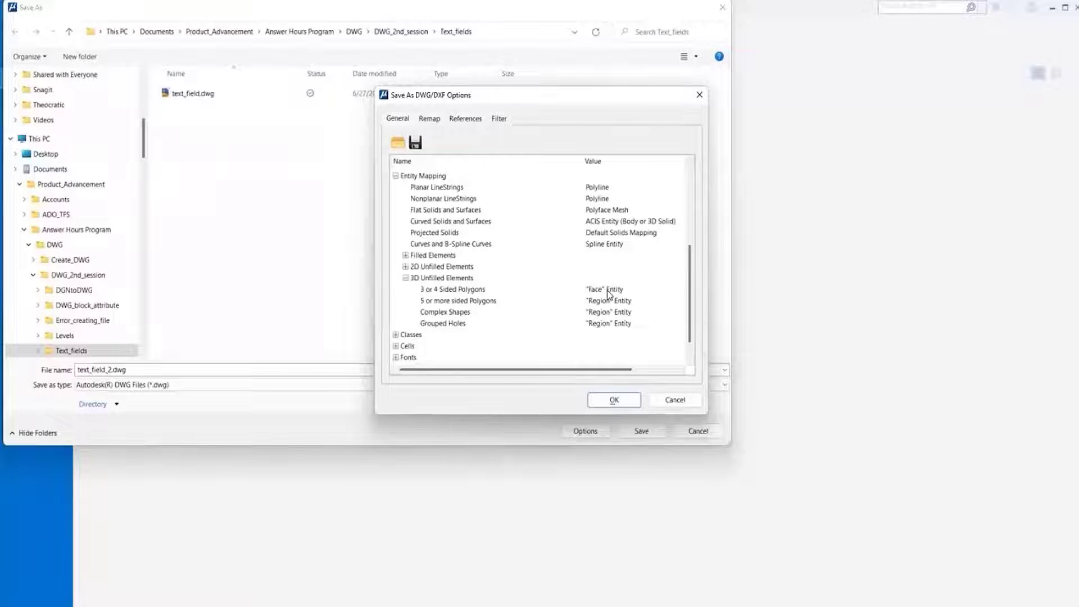
left_click(606, 289)
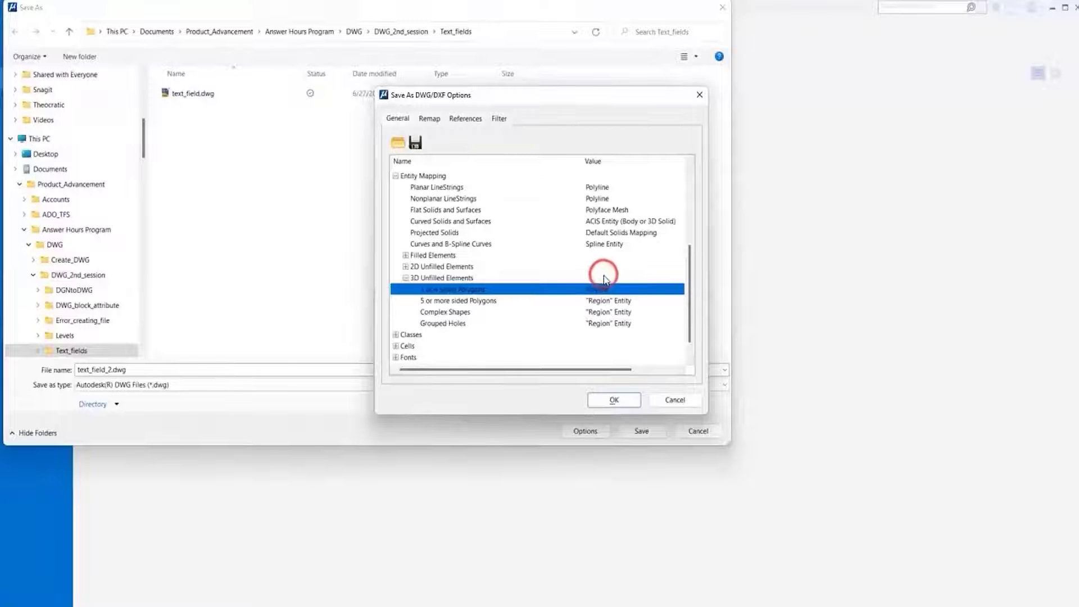
left_click(614, 400)
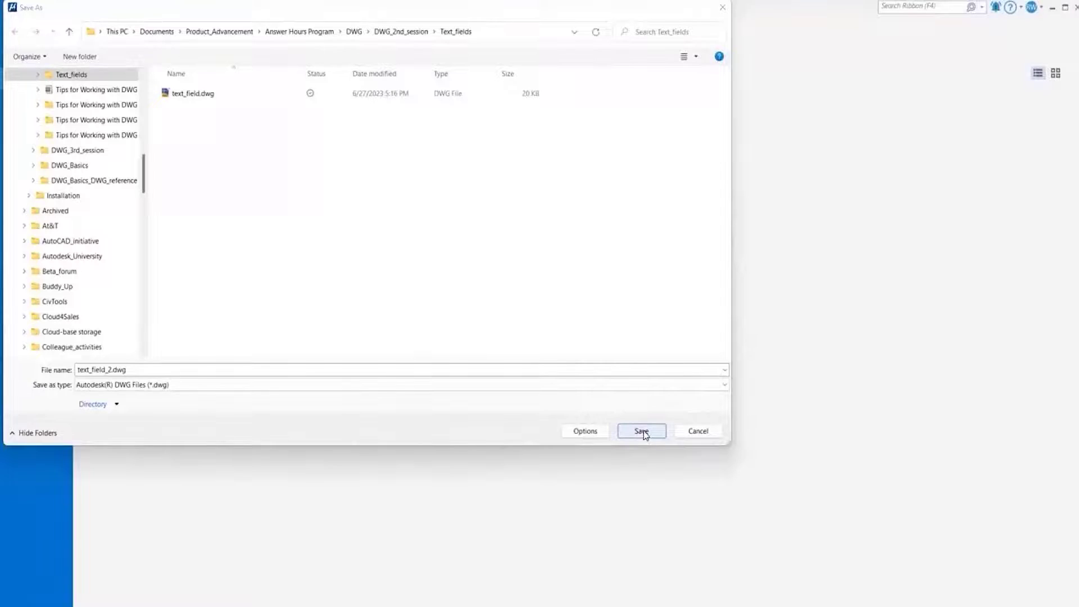
Save the drawing as text_field_2.dwg and bring up the recent-files page
left_click(640, 430)
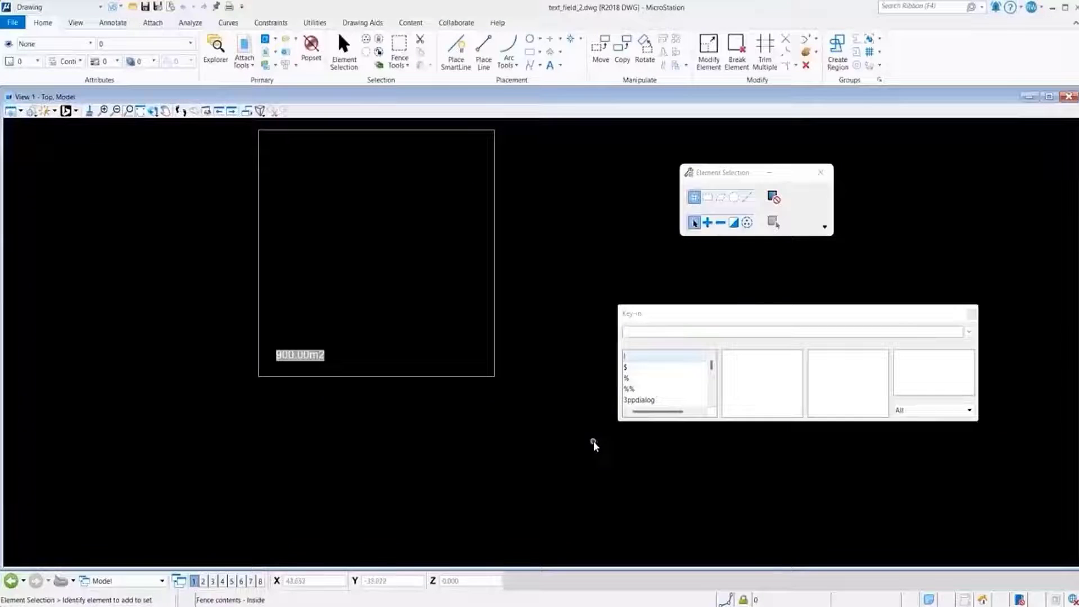
mouse_move(499, 322)
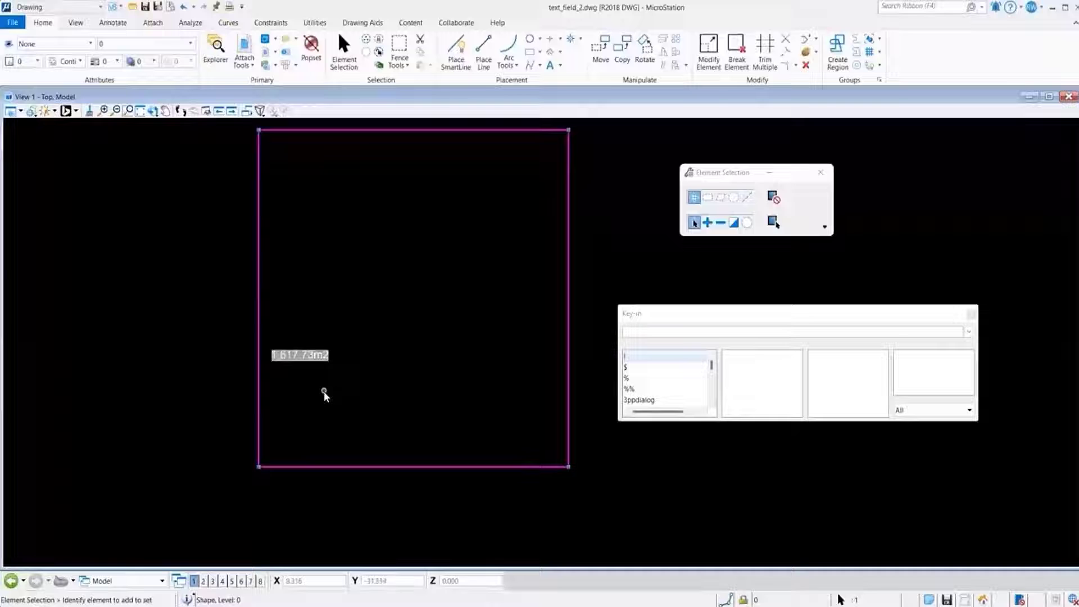
mouse_move(330, 404)
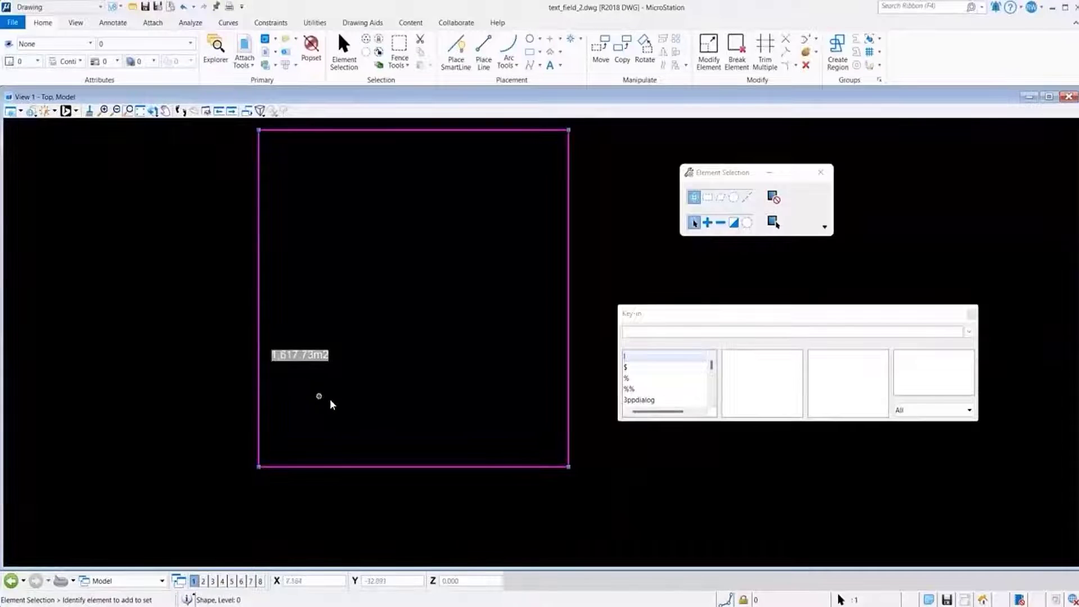
mouse_move(499, 281)
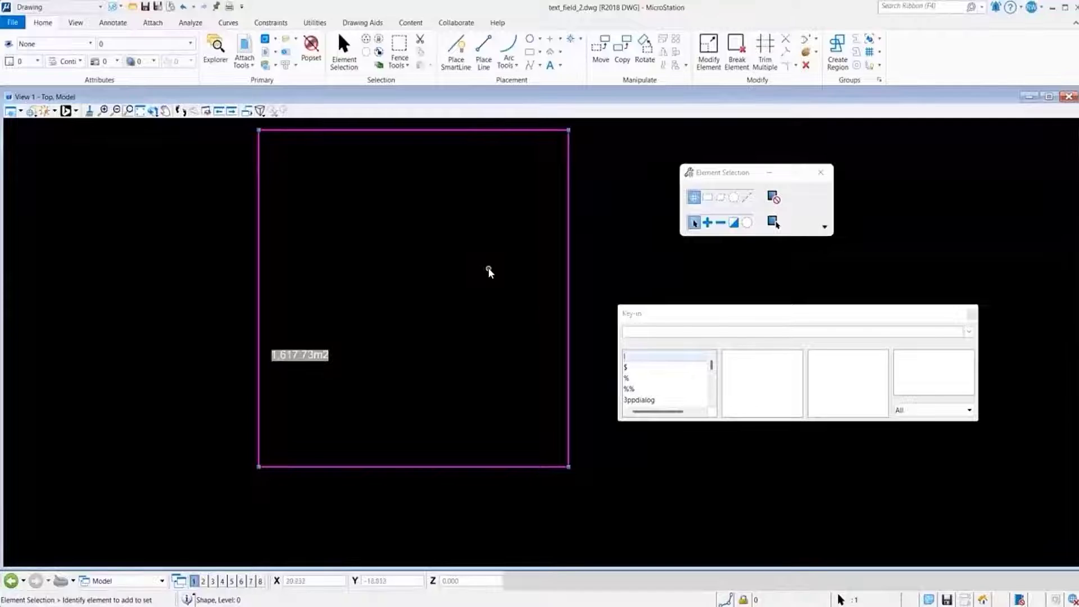
mouse_move(396, 261)
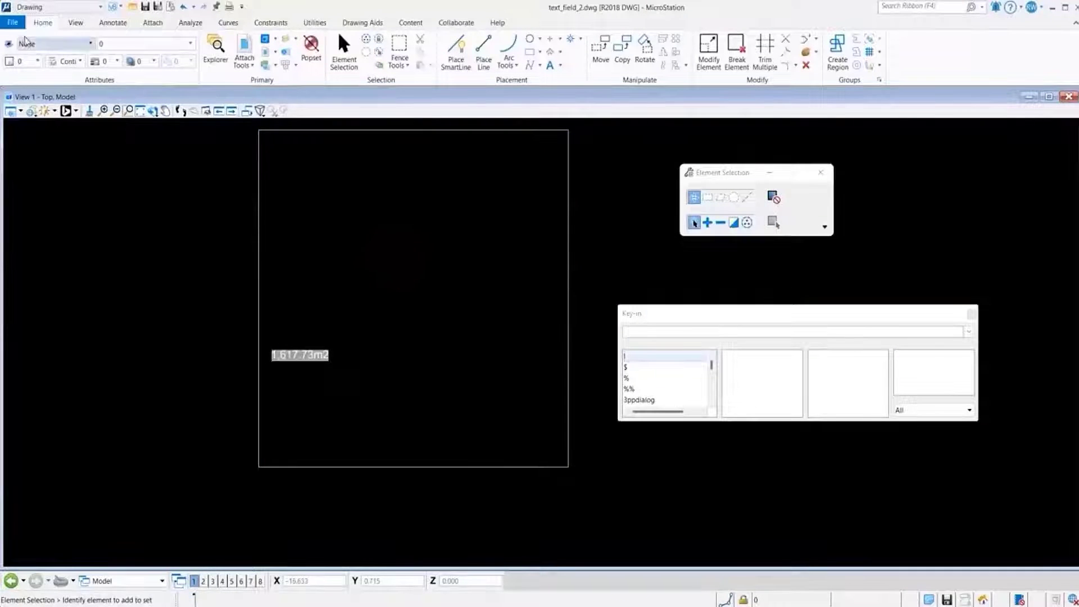
left_click(13, 23)
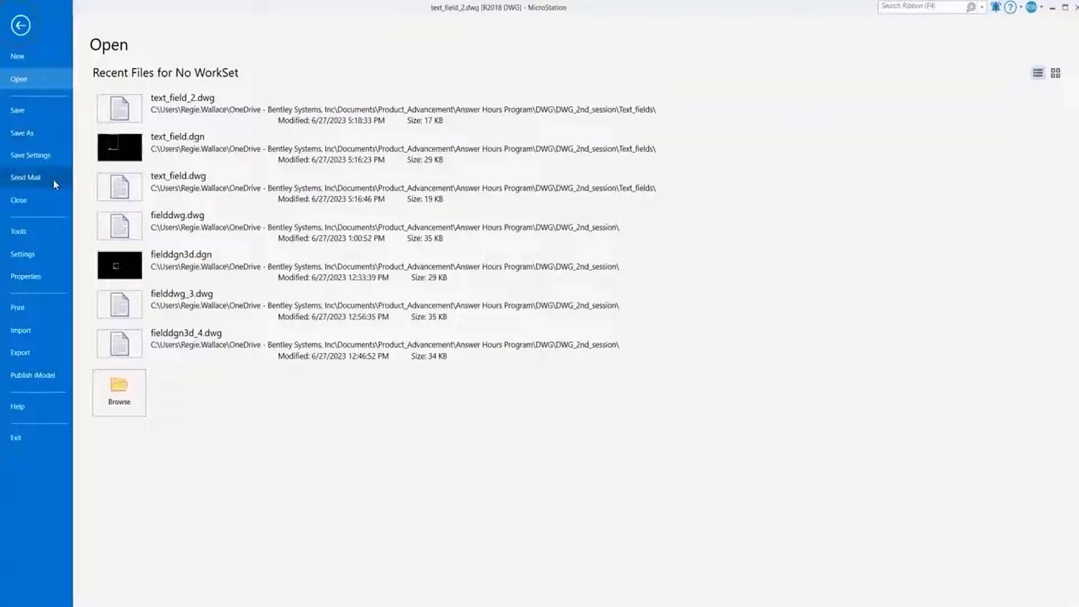
Close text_field_2 in MicroStation to reveal AutoCAD's start page
left_click(22, 27)
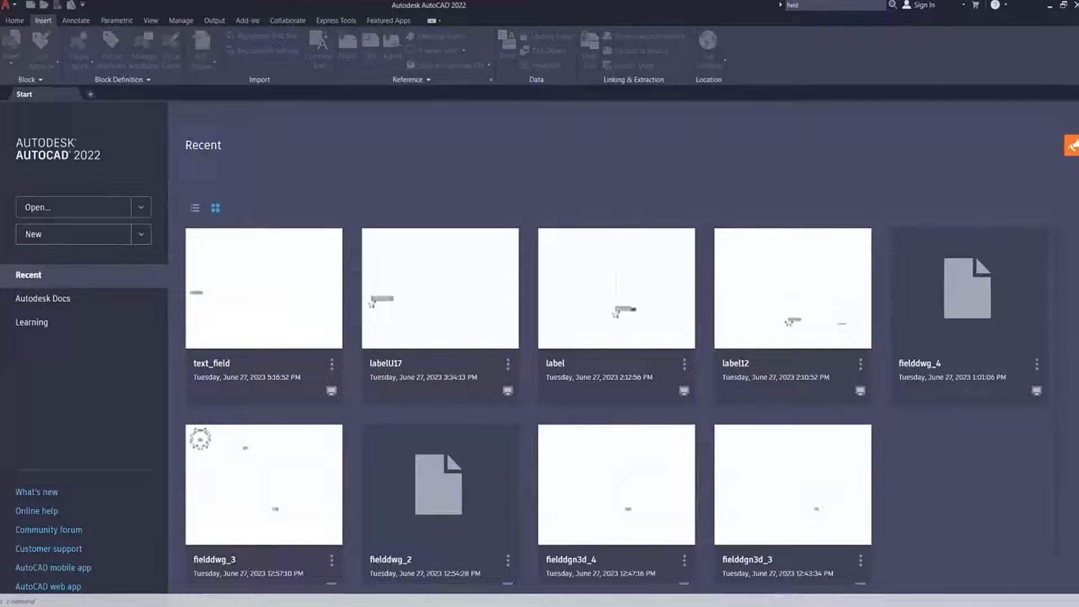
Open text_field_2.dwg in AutoCAD, showing the square with its 1617.73m2 label
left_click(70, 207)
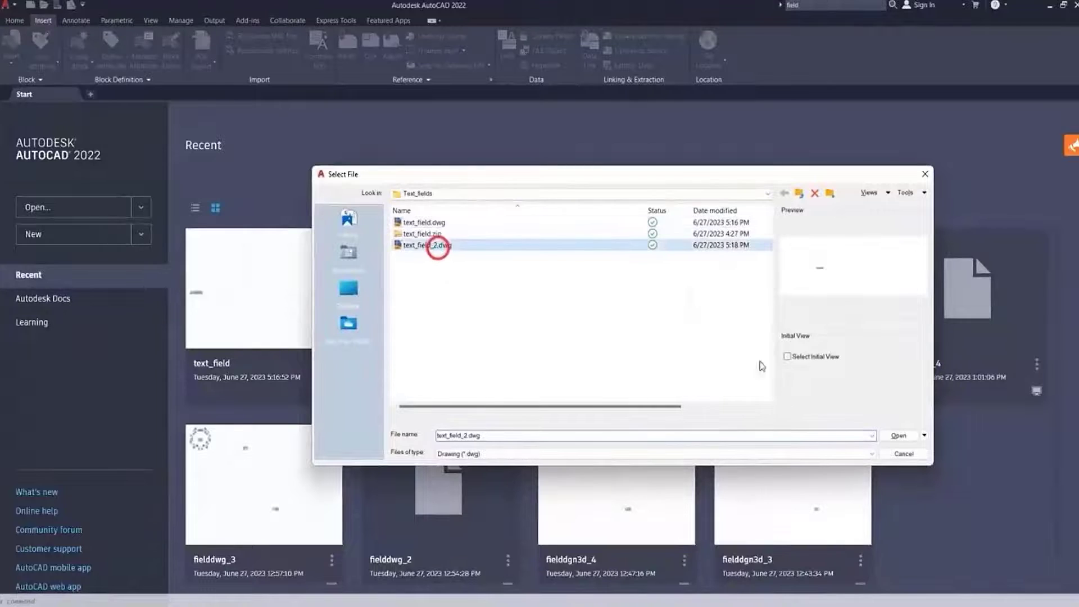
left_click(900, 435)
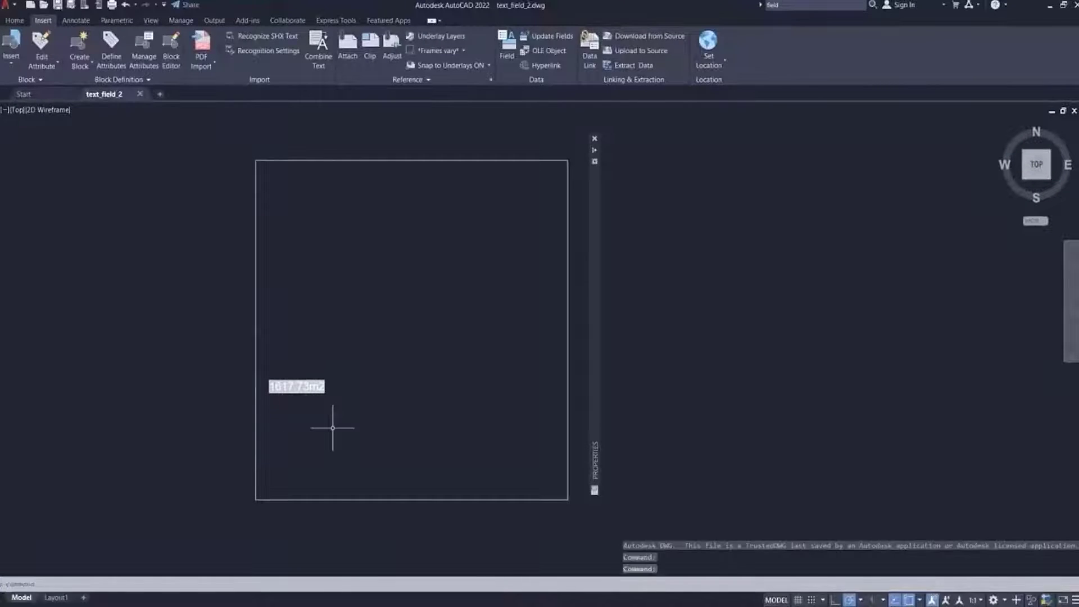
mouse_move(371, 415)
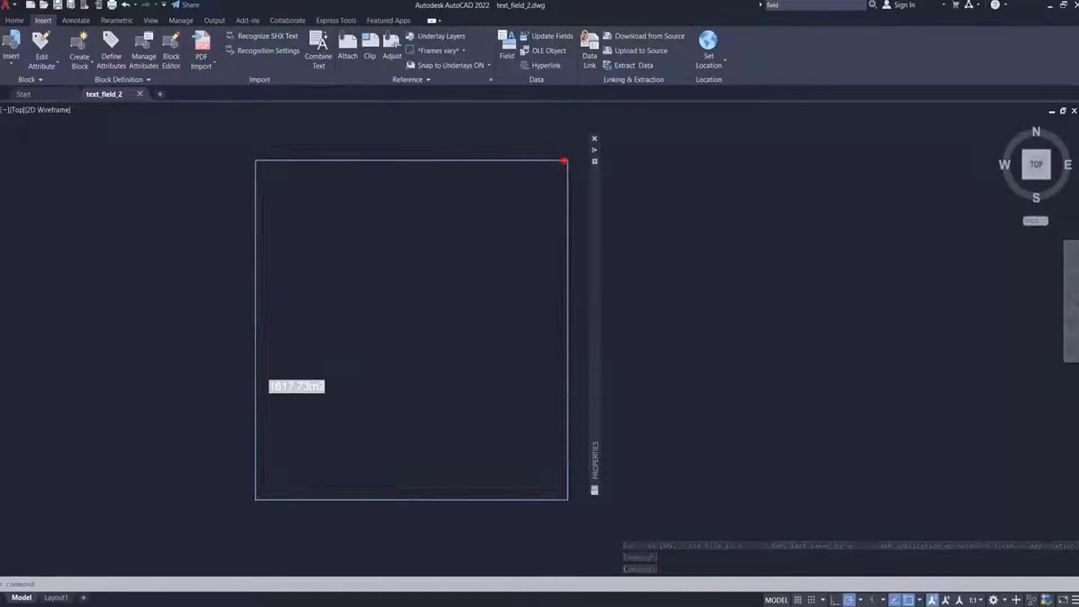
Select the rectangle to reshape its corners into an irregular outline
left_click(566, 162)
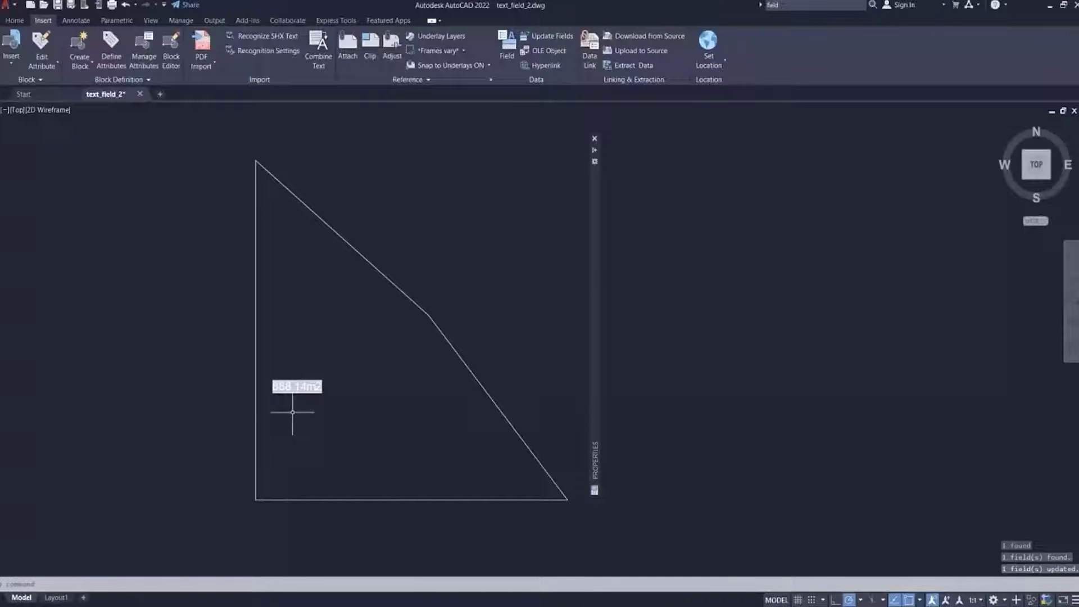
mouse_move(364, 435)
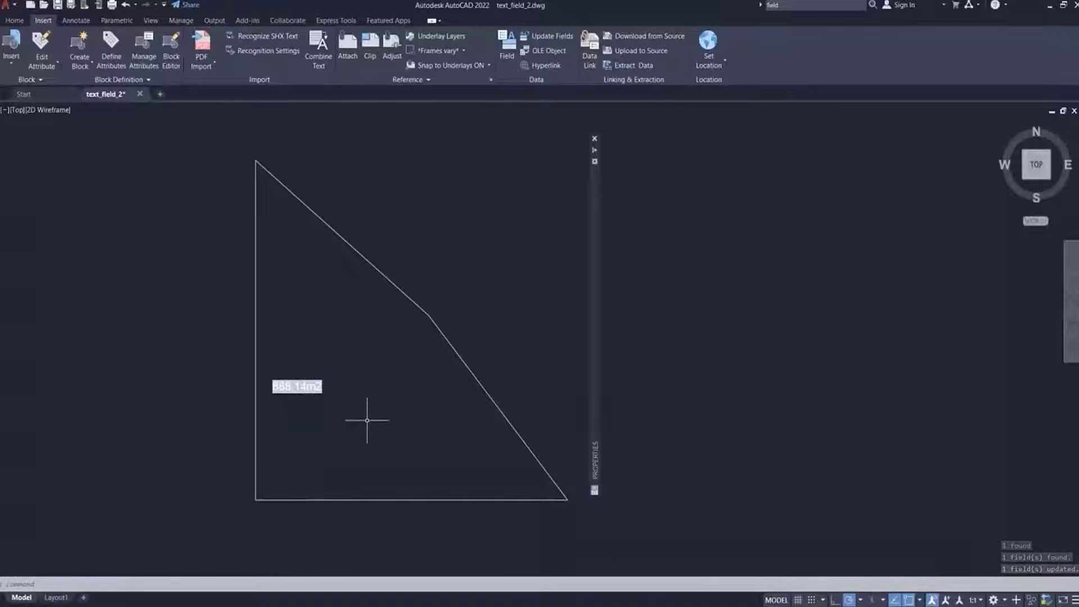
mouse_move(254, 161)
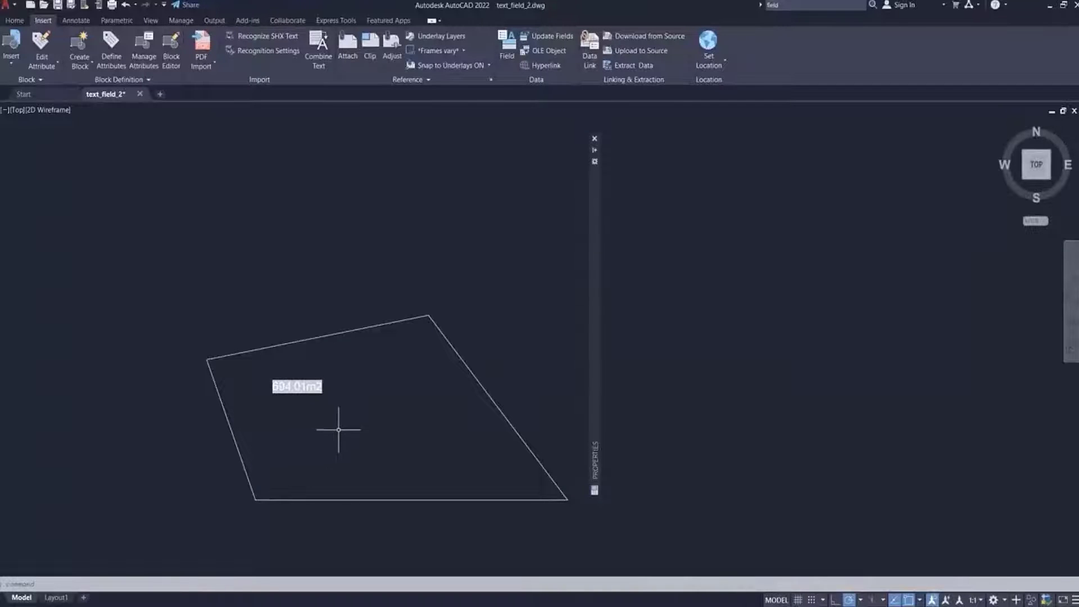
mouse_move(570, 562)
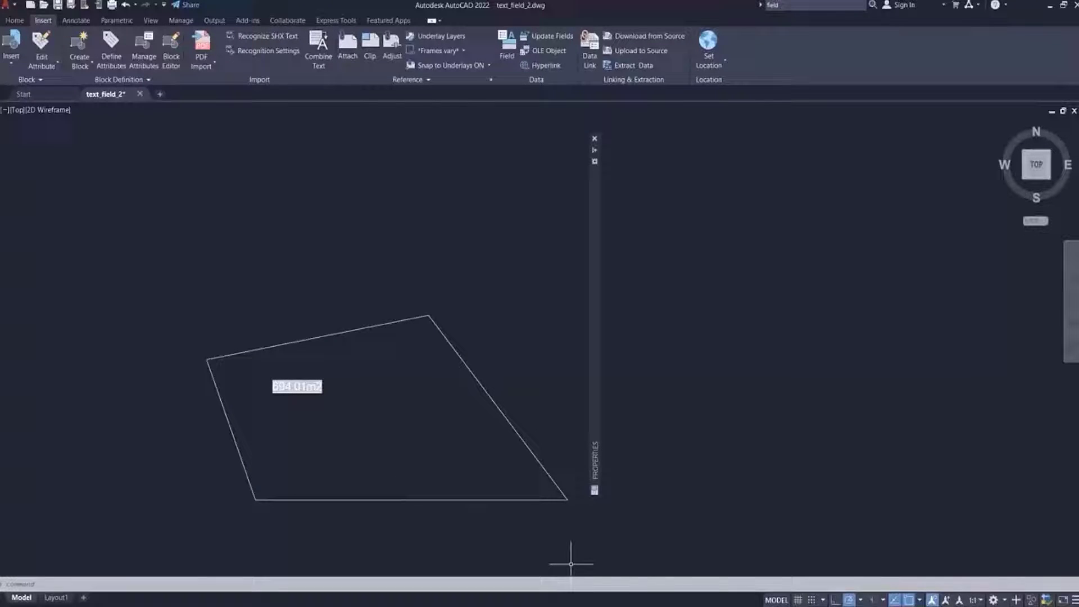
mouse_move(447, 163)
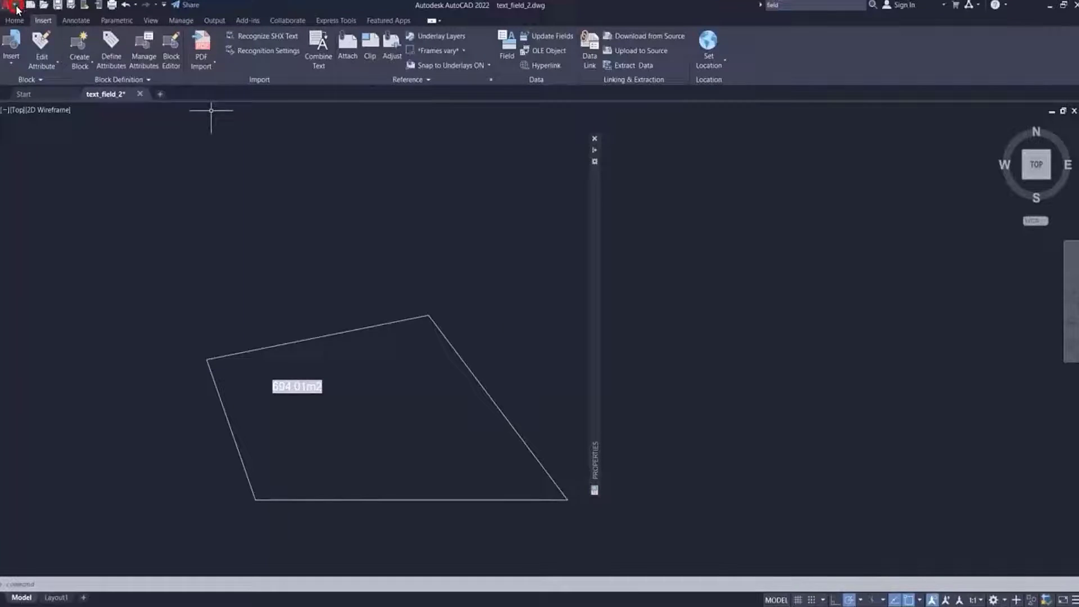
Load text_field.dwg from Recent Documents, check its 900.00m2 square is a 3D Face, return to text_field_2
left_click(9, 7)
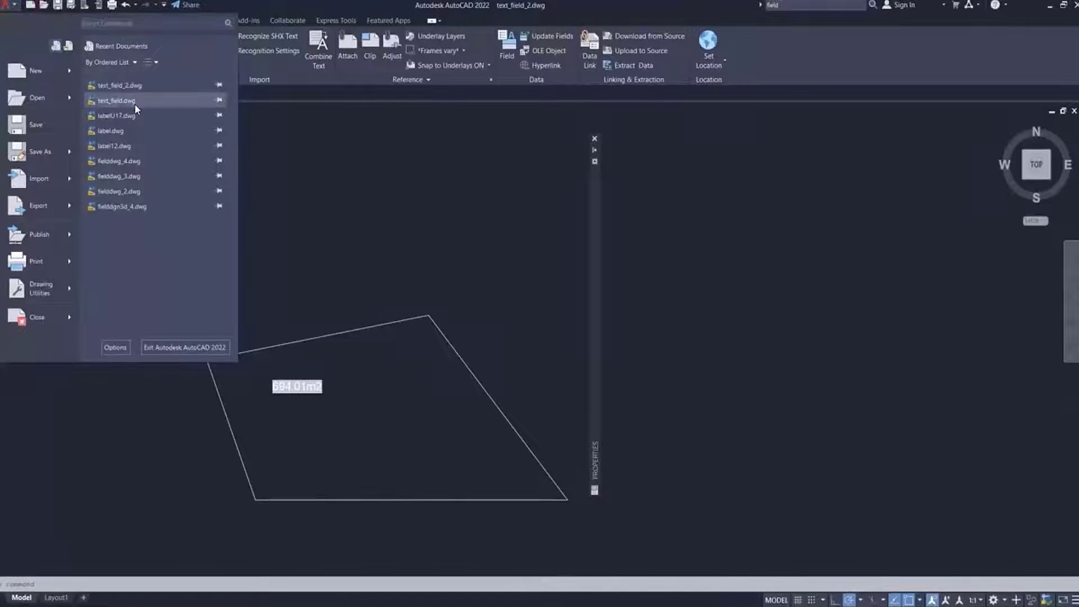
left_click(117, 100)
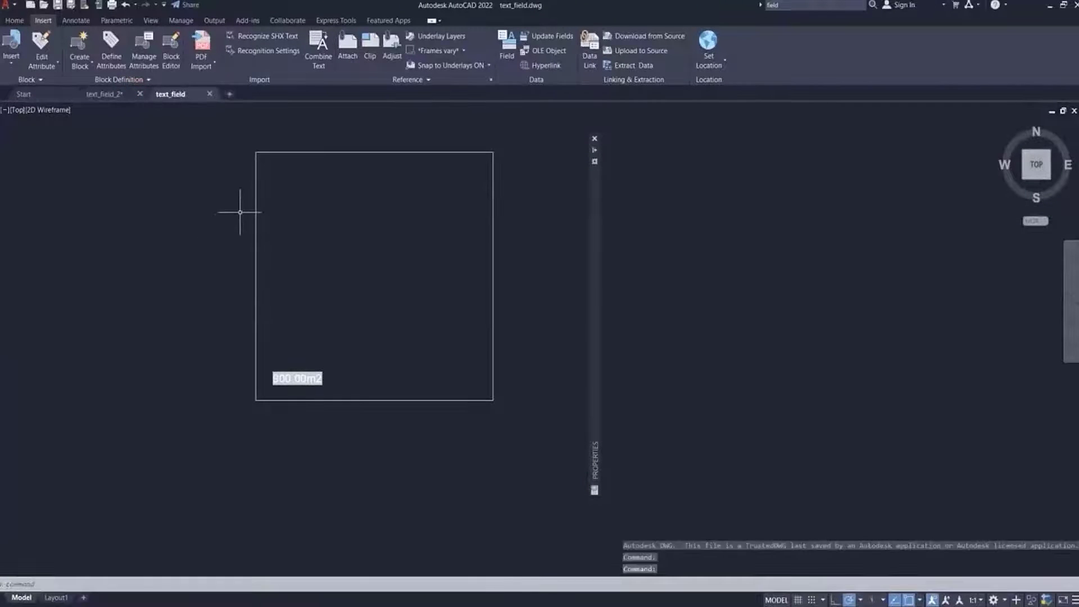
left_click(254, 208)
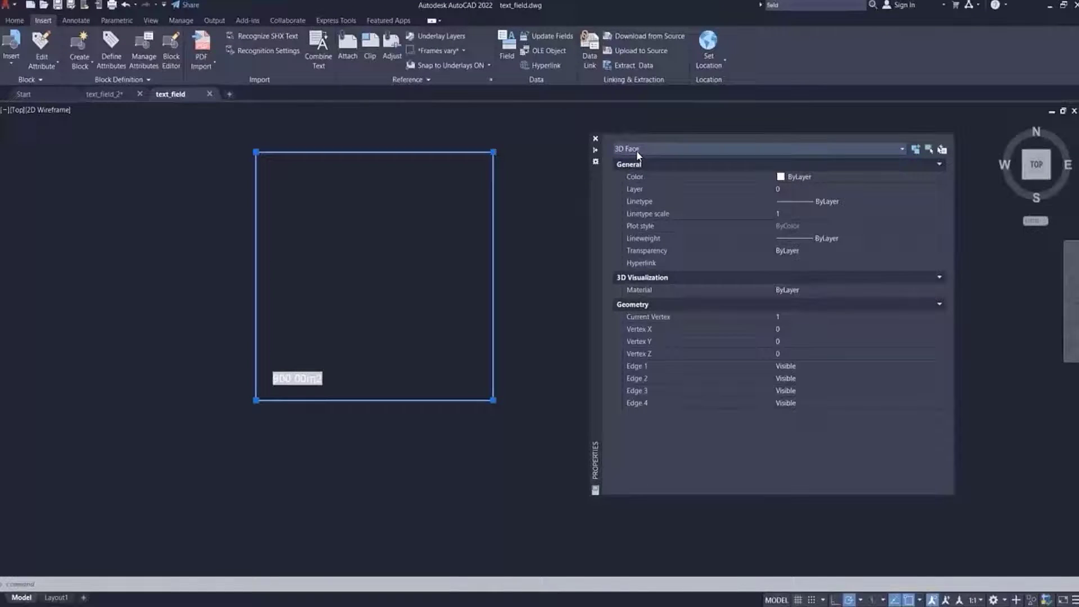
left_click(595, 137)
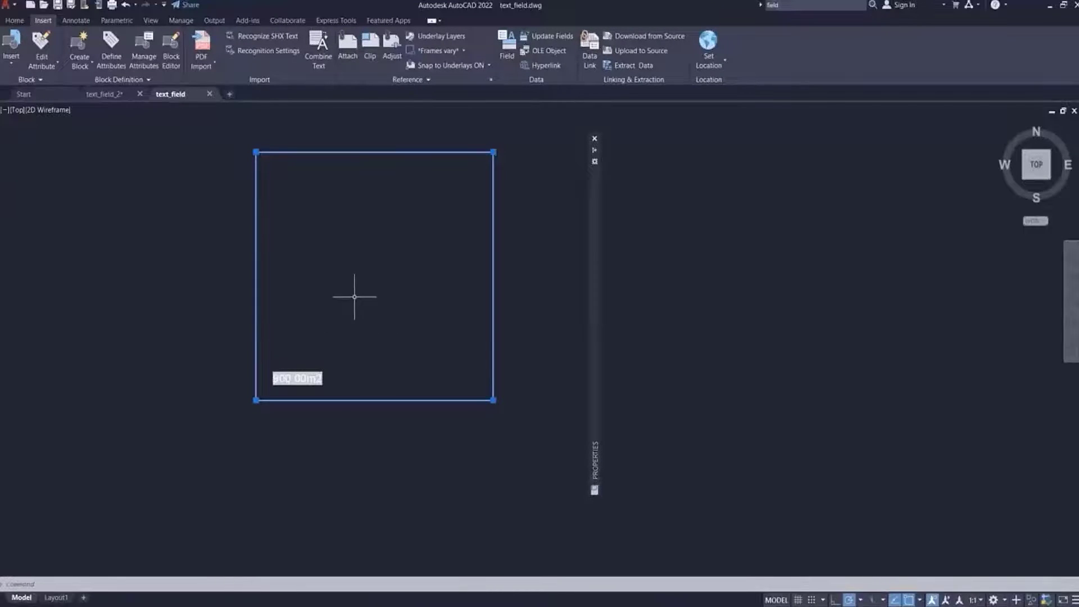
left_click(103, 94)
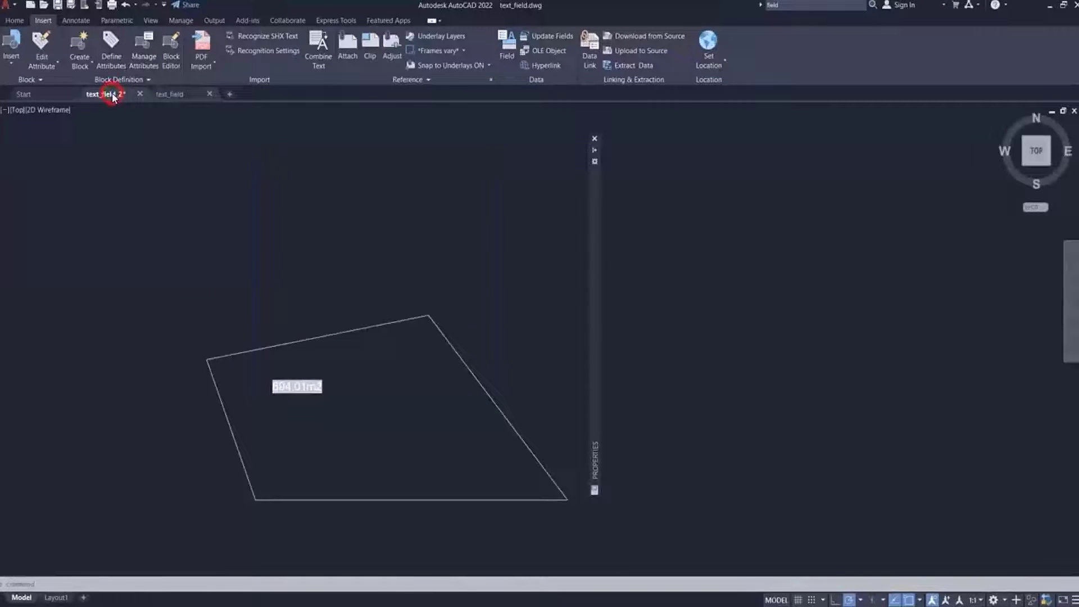
Select the reshaped four-sided 804.01m2 outline to review it
left_click(112, 96)
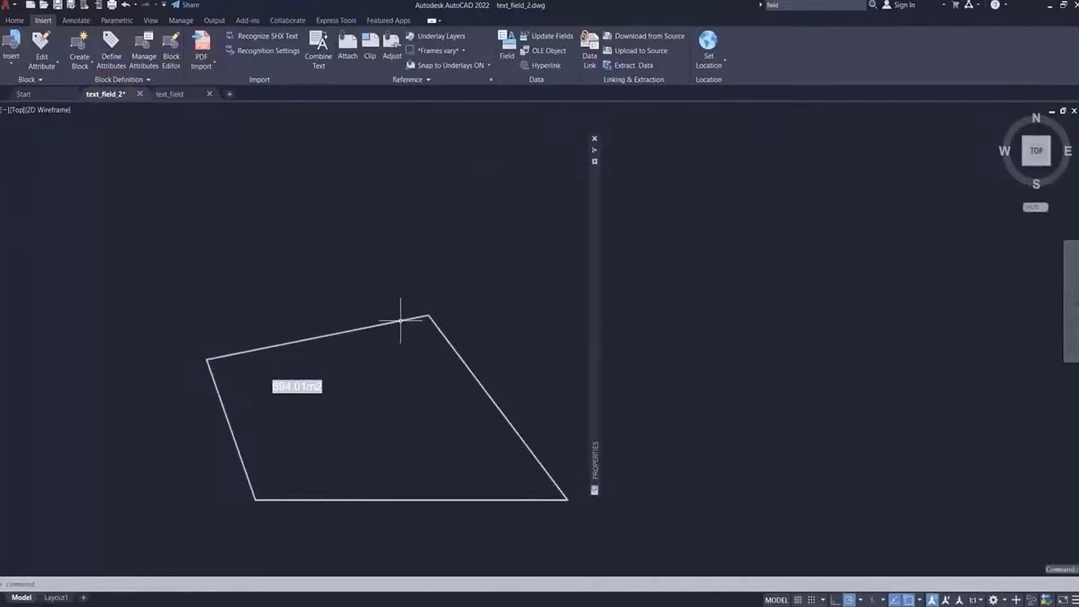
mouse_move(398, 320)
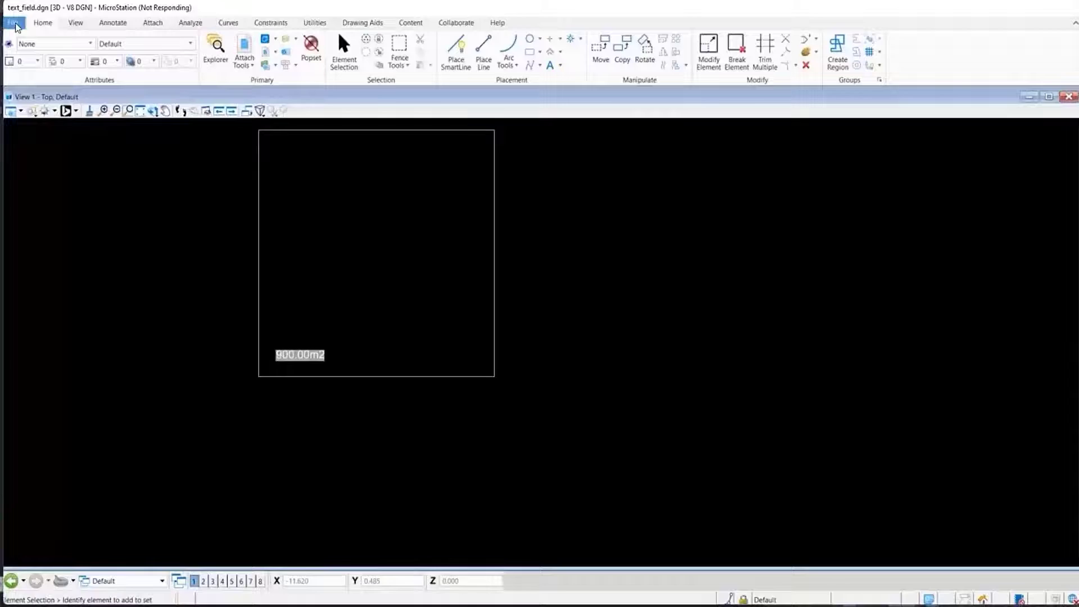
Save text_field.dgn as Autodesk DWG file text_field.dwg and bring up the Save As DWG/DXF Options
left_click(10, 23)
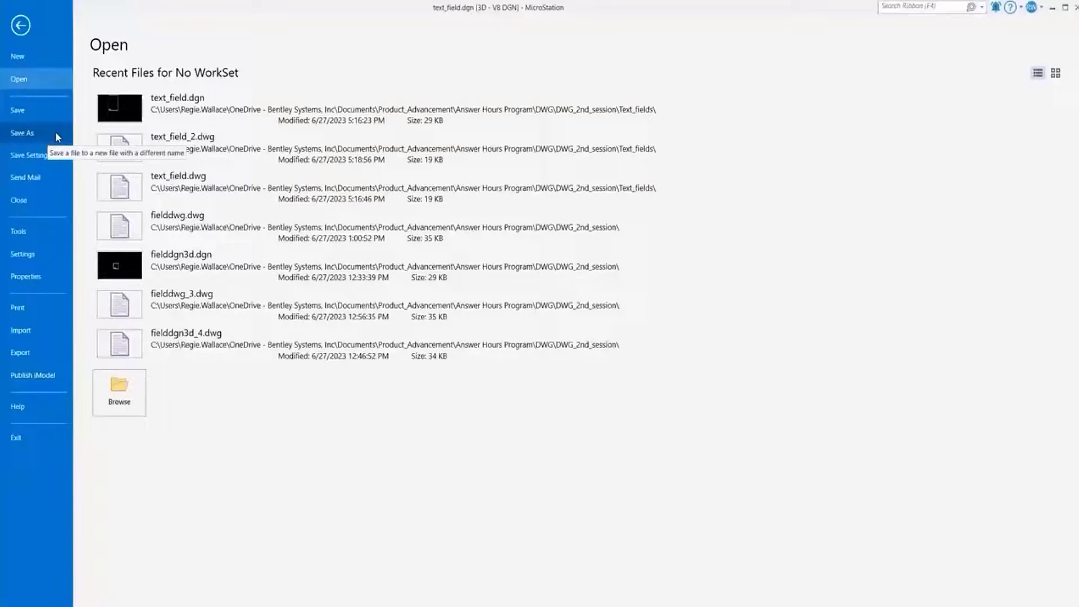
mouse_move(29, 143)
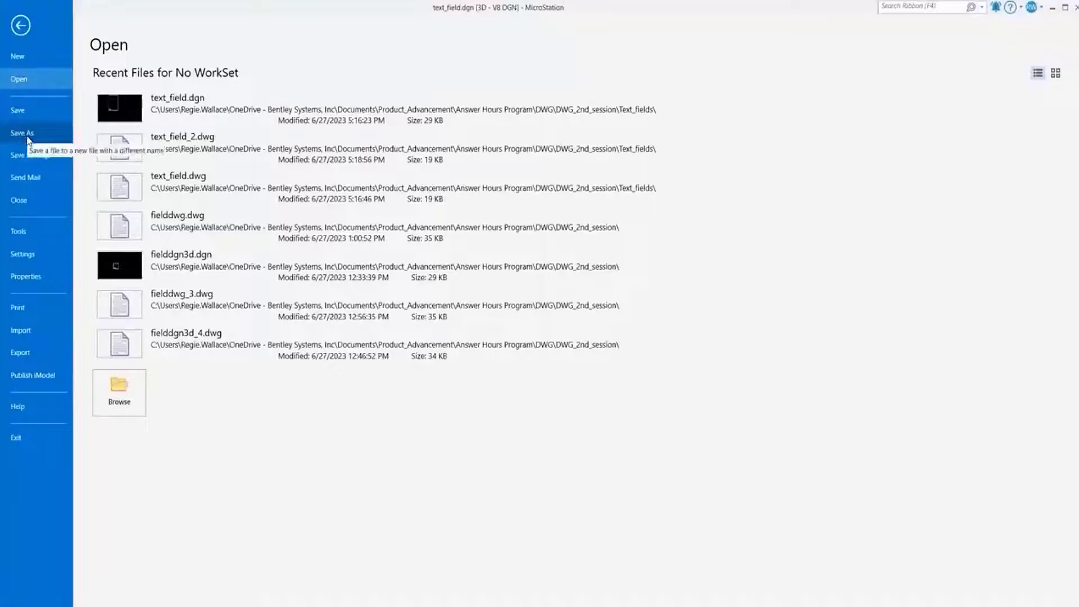
left_click(22, 132)
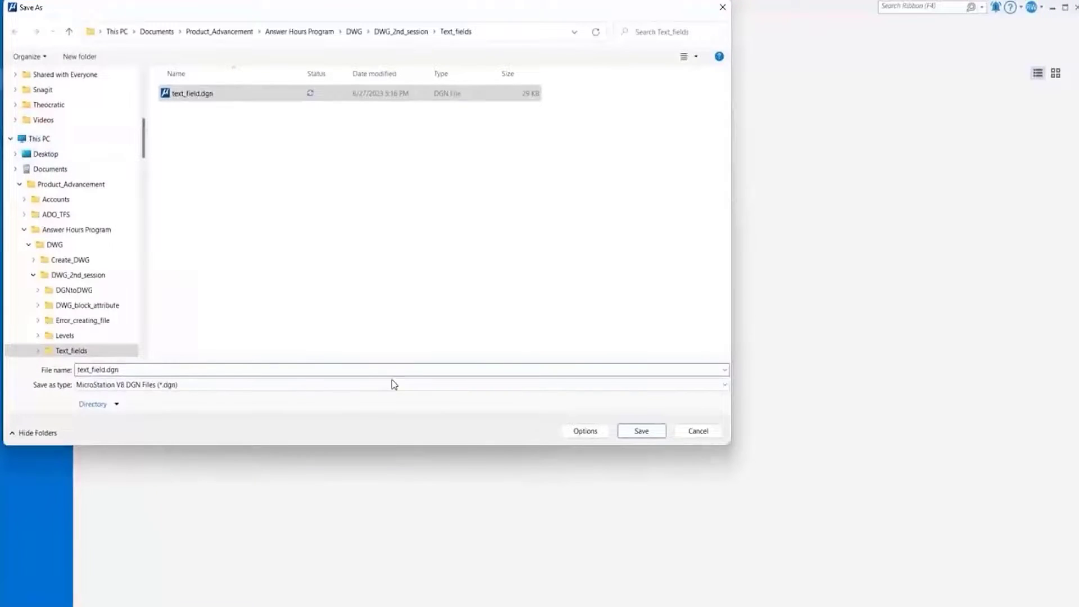
left_click(393, 382)
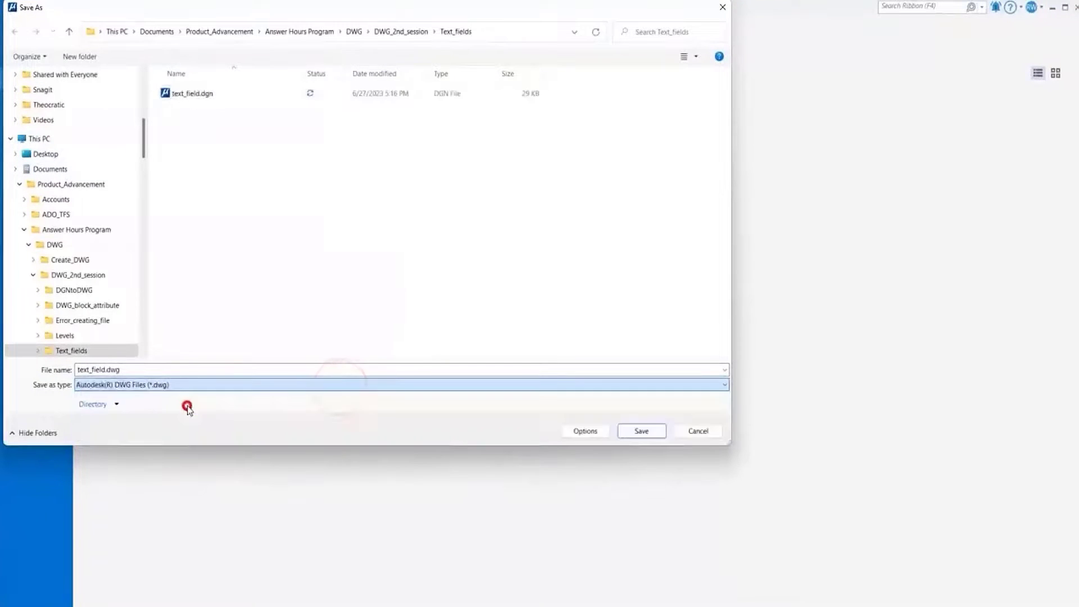
left_click(585, 432)
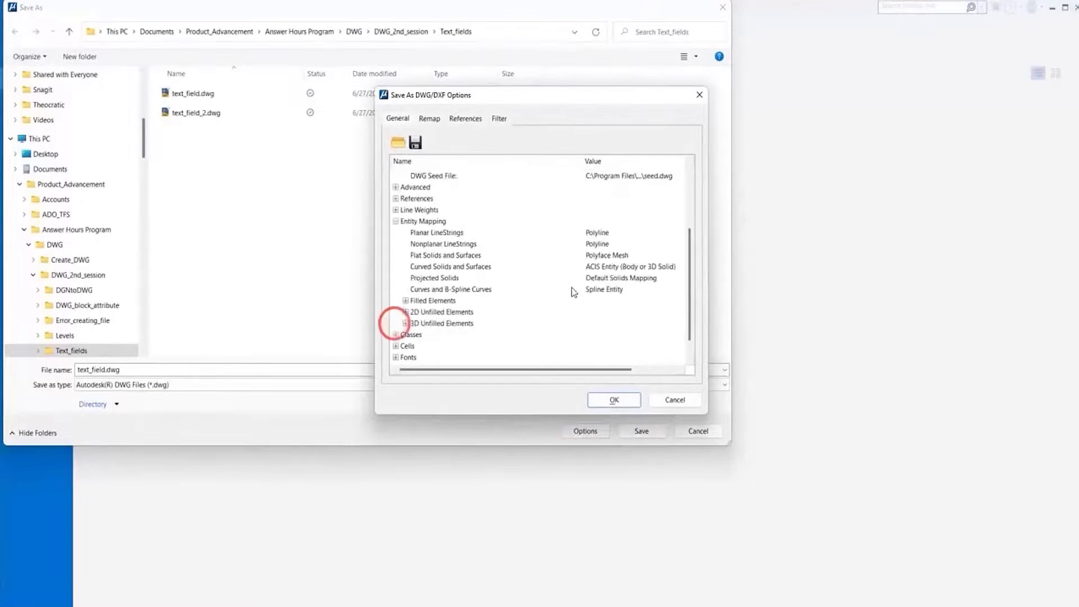
Expand Entity Mapping's 2D Unfilled Elements, showing 3- and 4-sided polygons mapped to Polyline
left_click(596, 232)
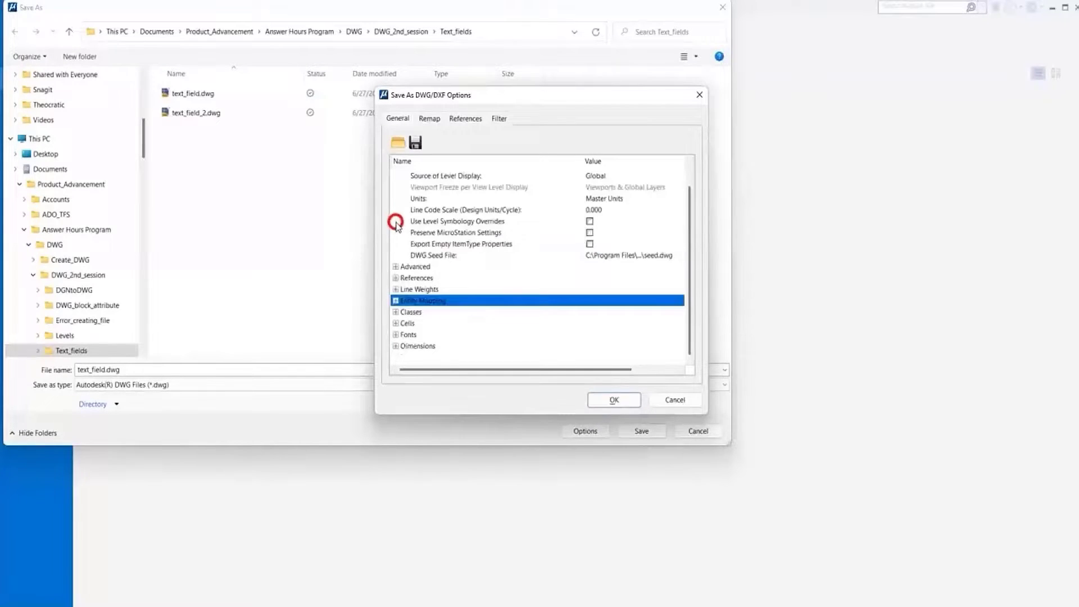
left_click(395, 302)
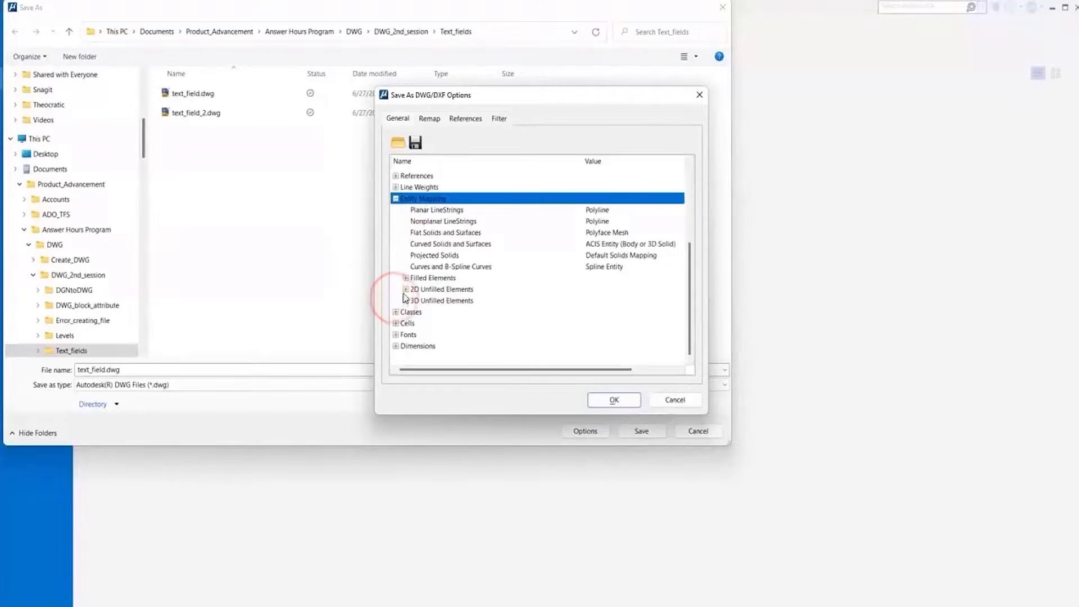
left_click(405, 290)
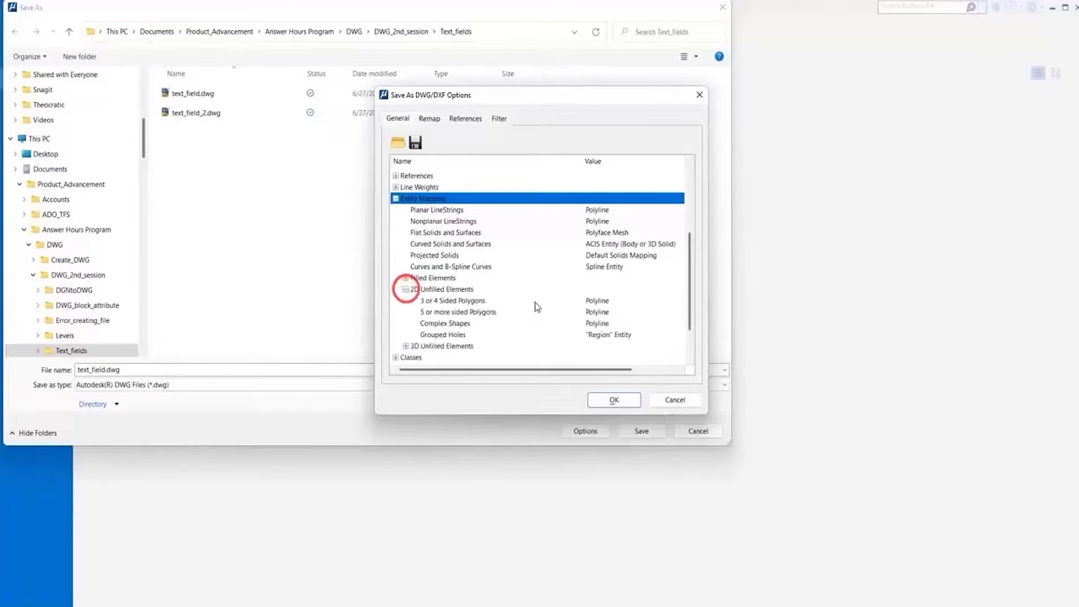